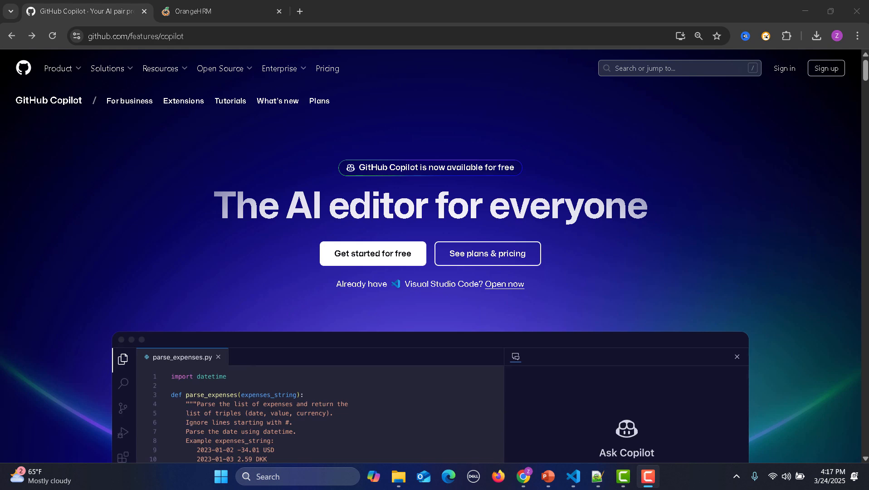
Review the OrangeHRM demo login page, then switch over to the Visual Studio Code Welcome page
scroll(down, 3)
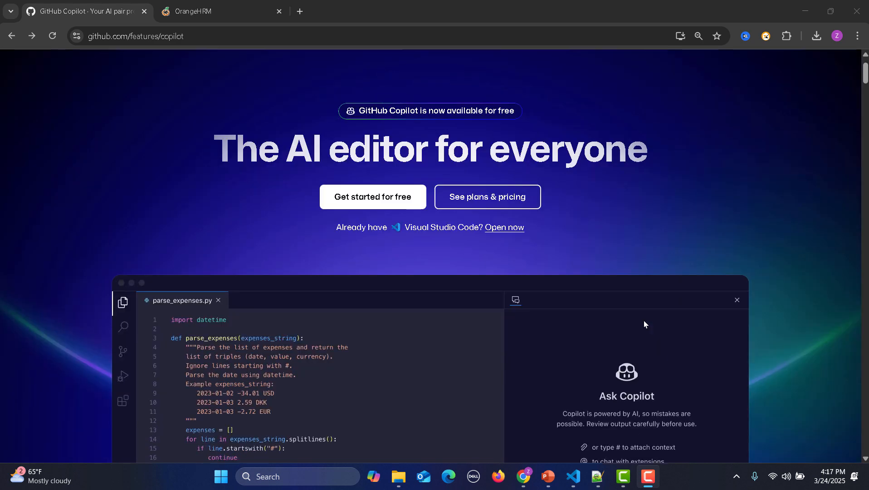
scroll(down, 3)
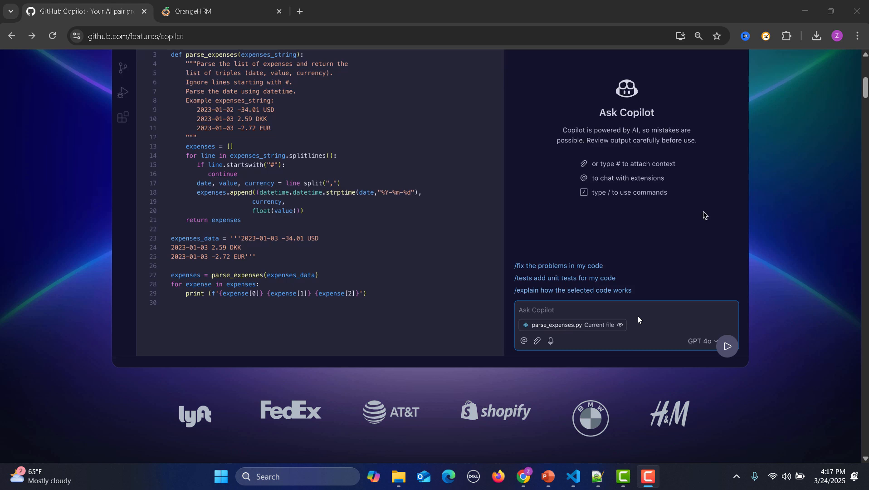
click(221, 11)
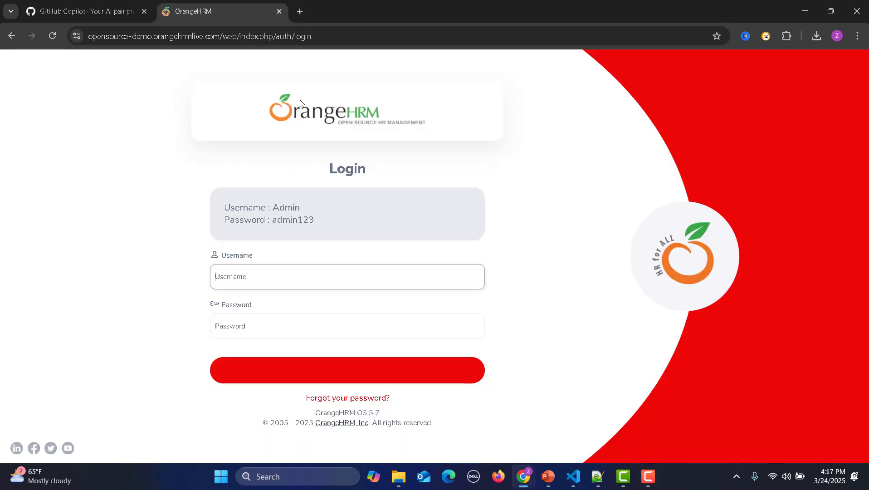
mouse_move(124, 292)
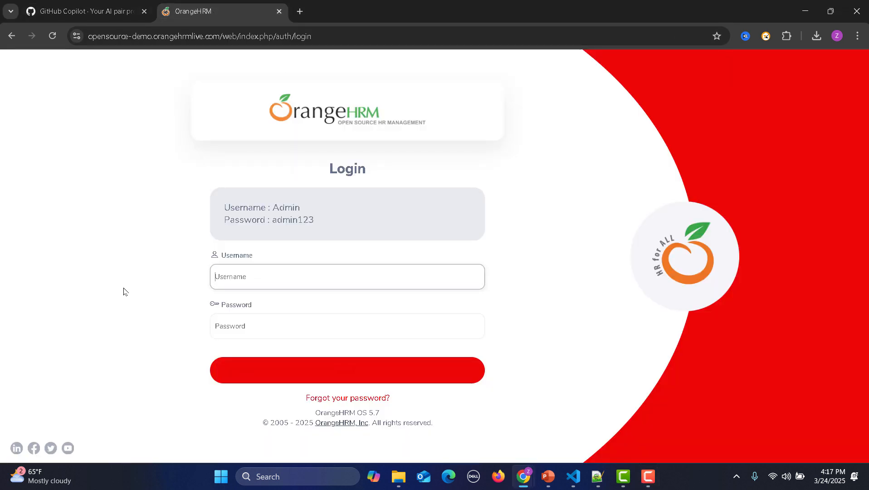
mouse_move(168, 228)
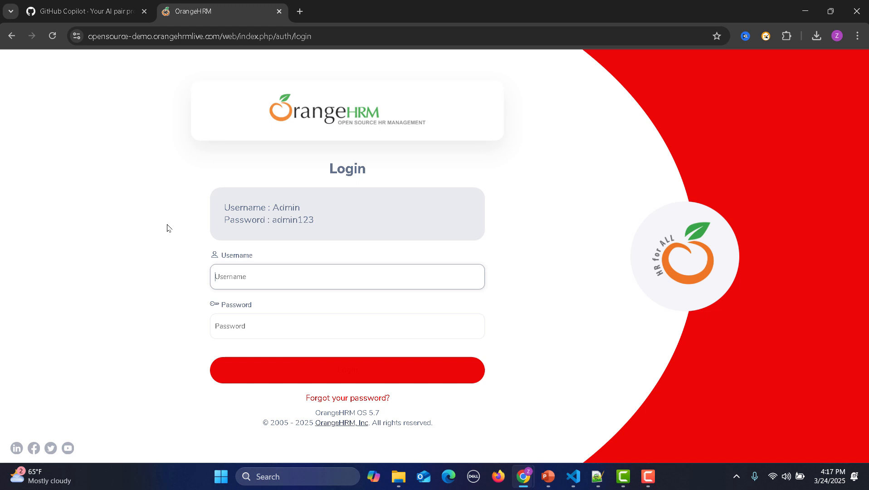
click(572, 476)
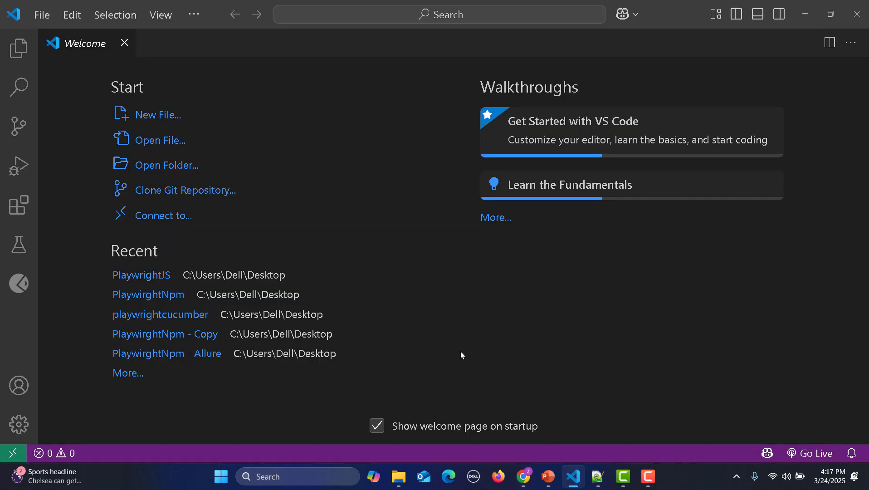
mouse_move(19, 206)
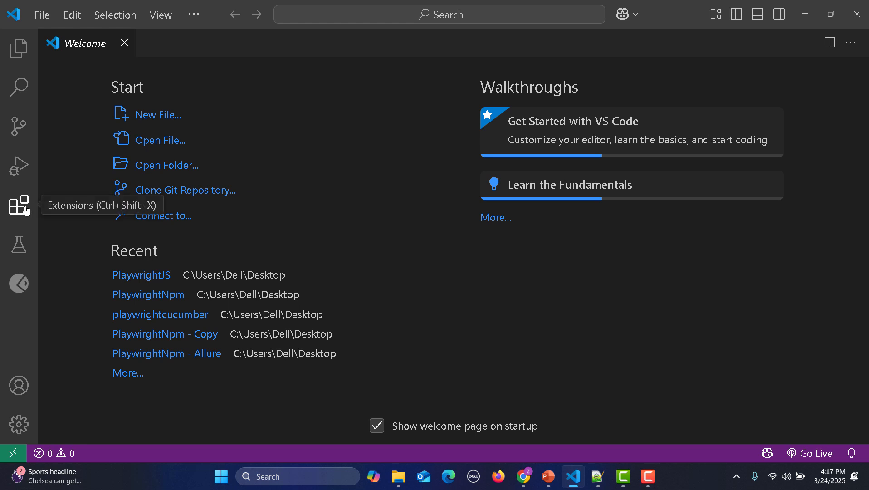
Search the Extensions marketplace for 'Github copilot' and install GitHub Copilot with Copilot Chat
click(19, 206)
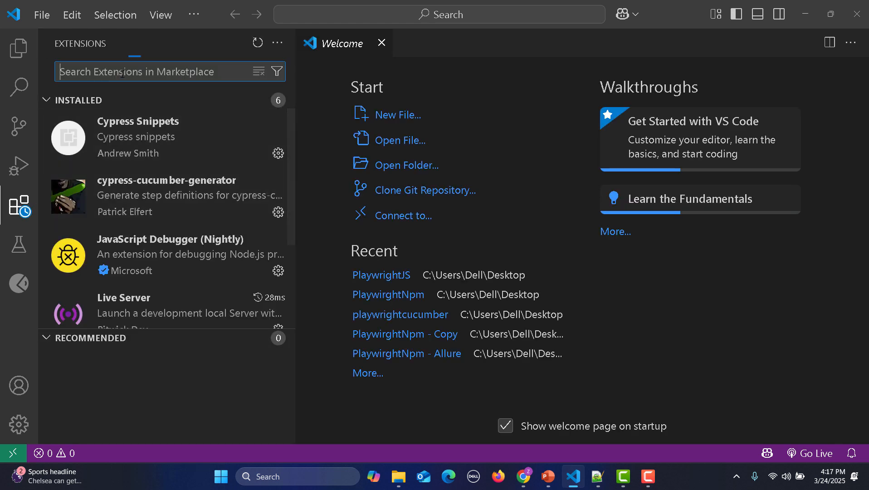
text(Github c)
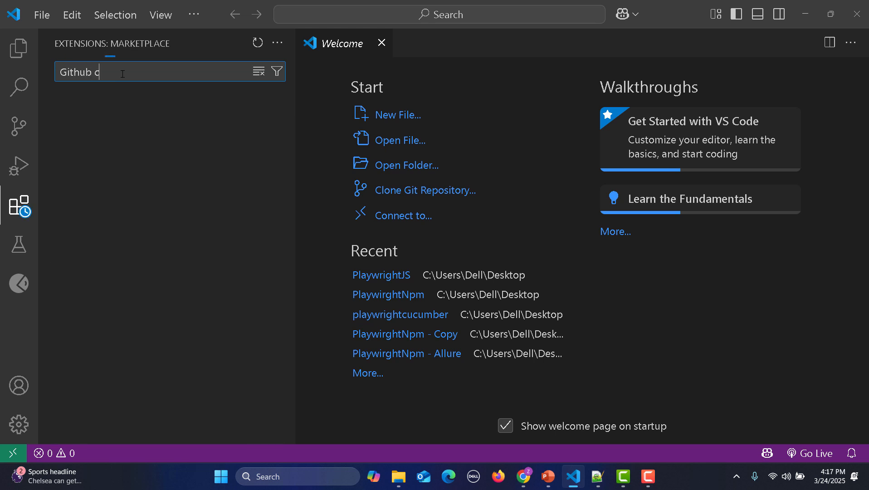
text(opilo)
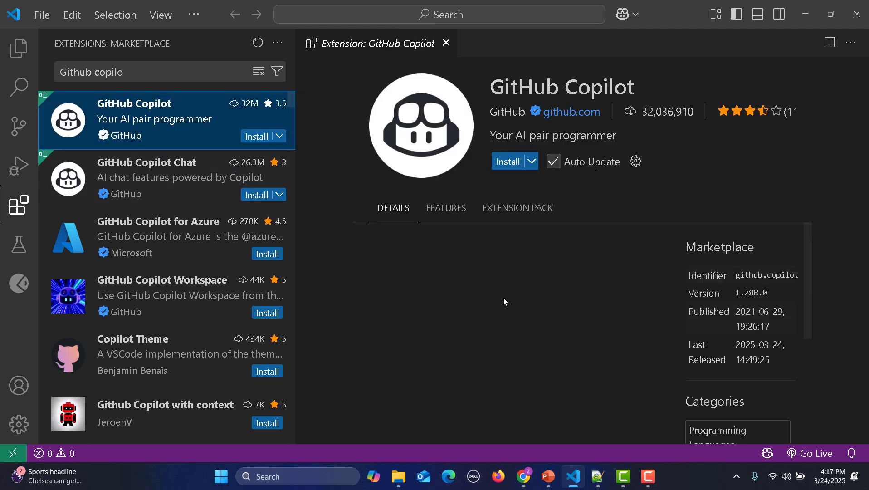
scroll(down, 3)
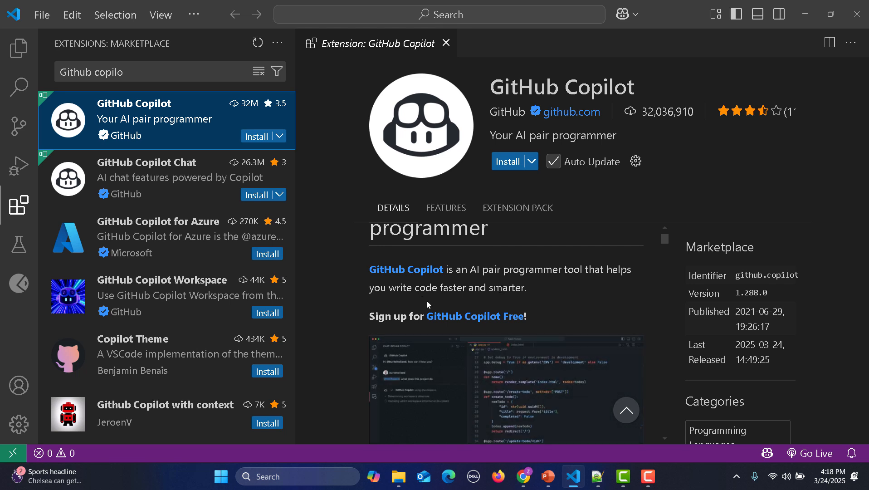
scroll(down, 3)
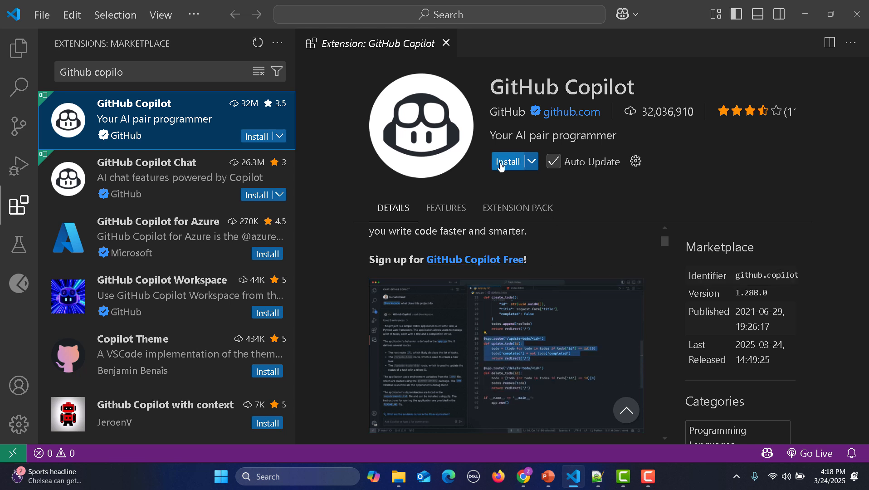
click(508, 161)
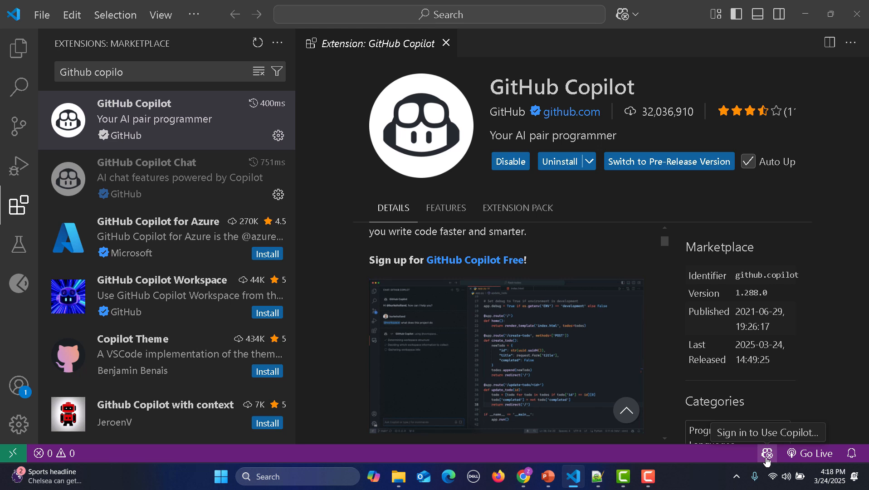
Start Copilot sign-in from the status bar using Sign in with a GitHub Account
click(767, 454)
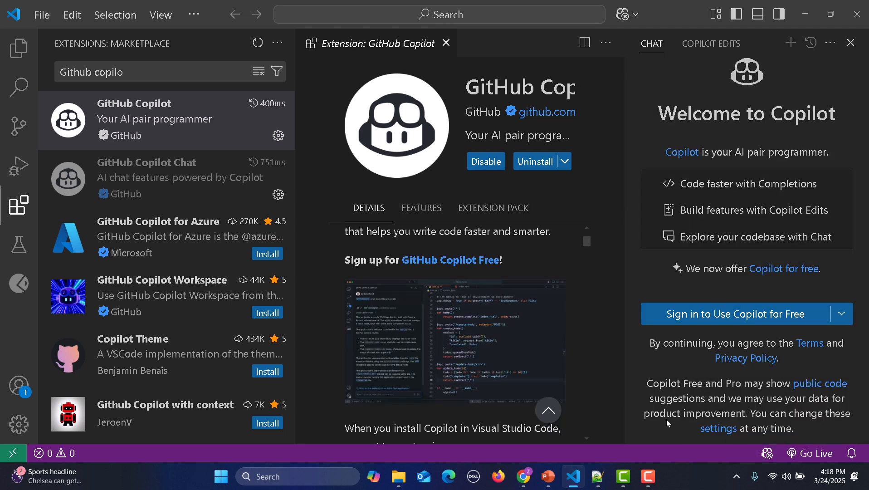
mouse_move(703, 323)
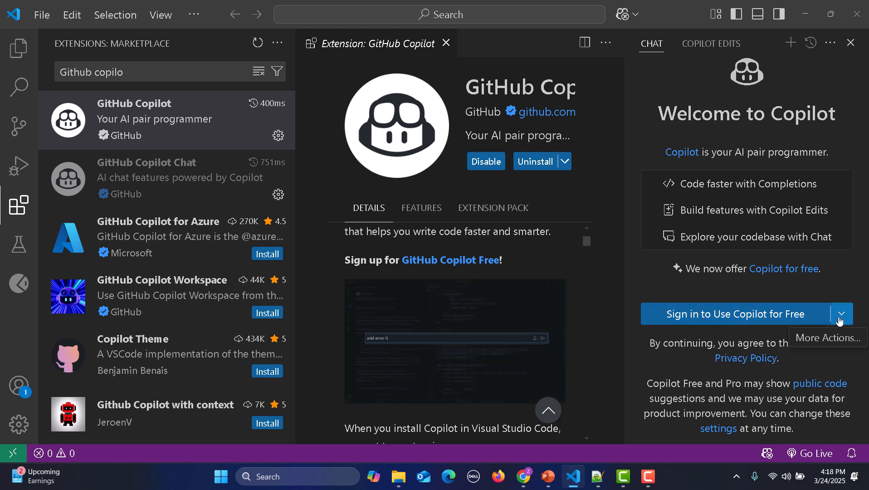
click(842, 313)
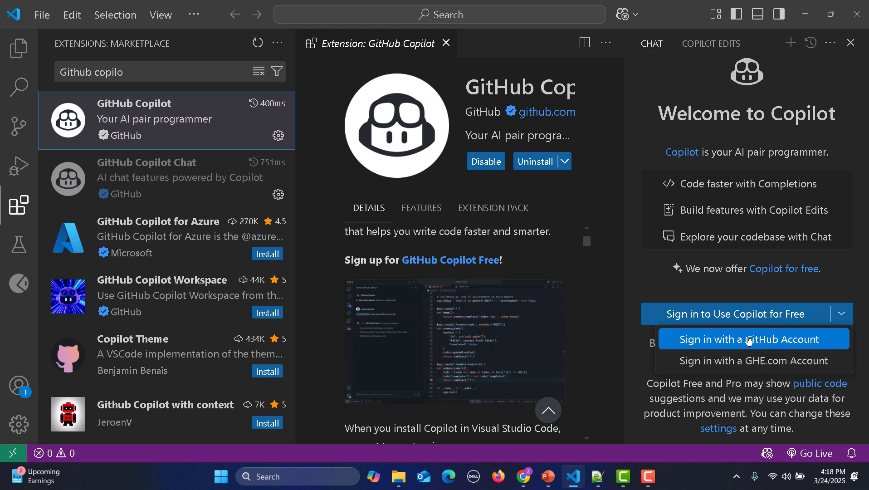
click(753, 338)
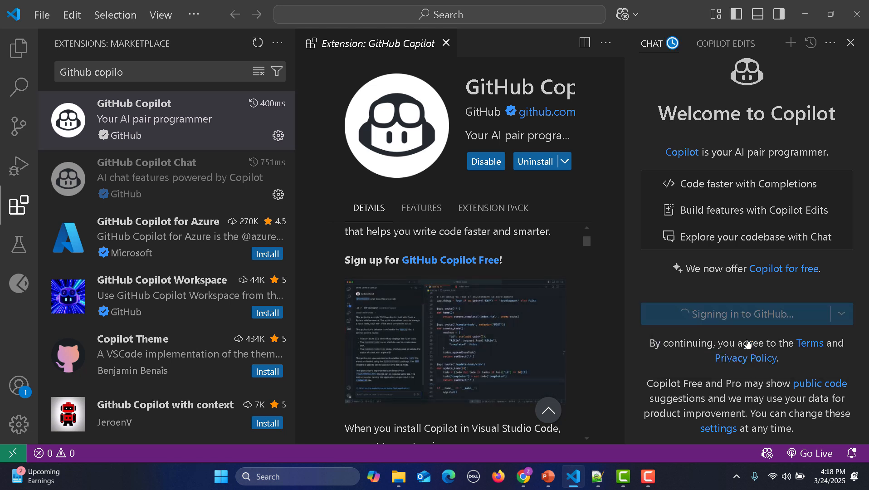
click(745, 314)
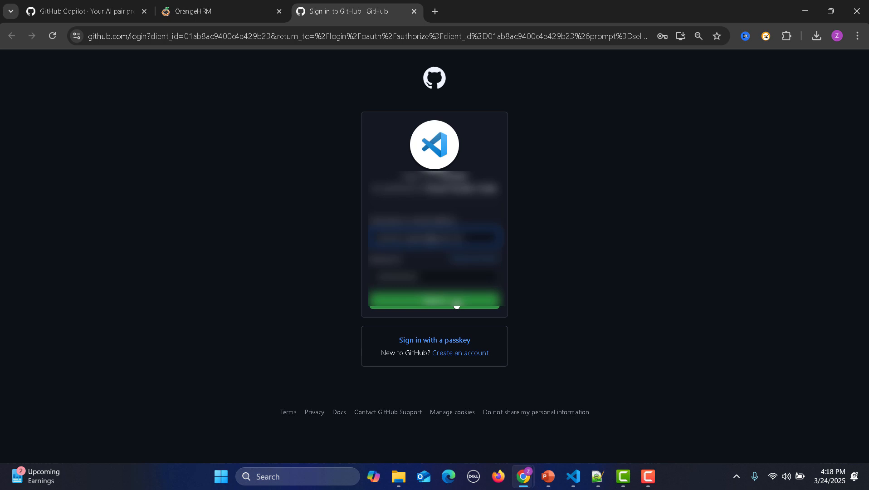
Sign in on GitHub, postpone two-factor setup with Remind me tomorrow, and authorize Visual Studio Code
click(434, 298)
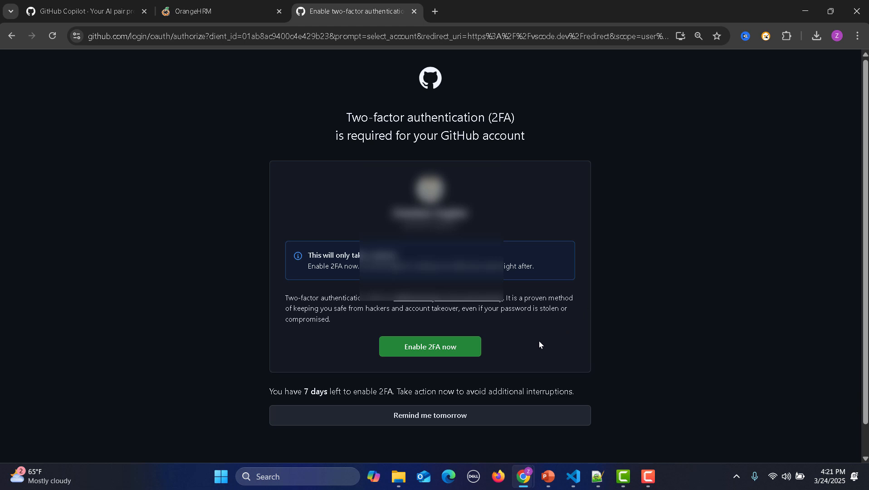
mouse_move(465, 415)
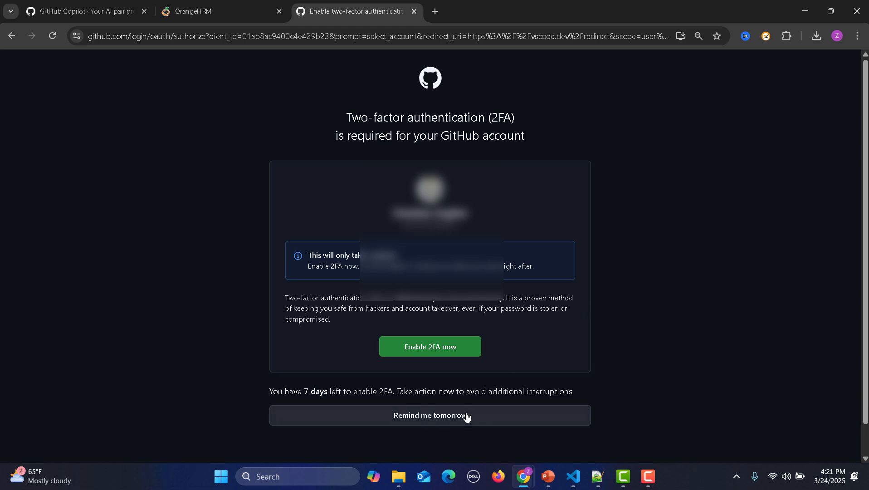
click(430, 416)
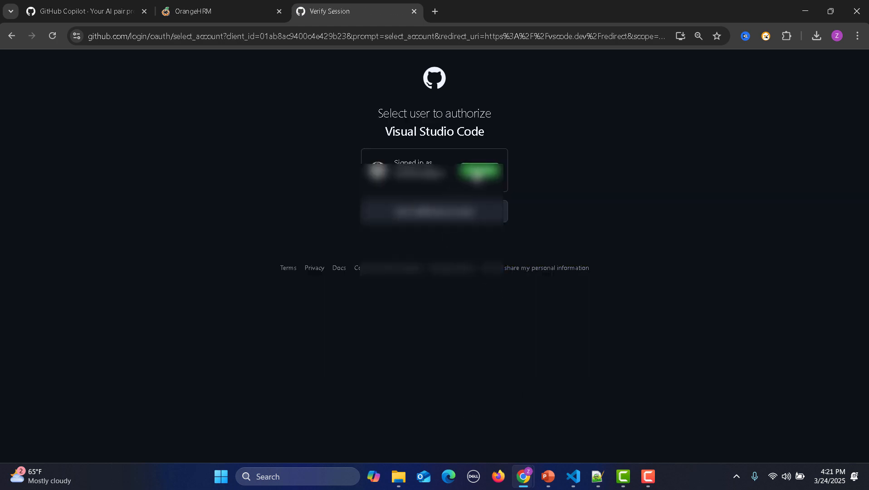
click(477, 173)
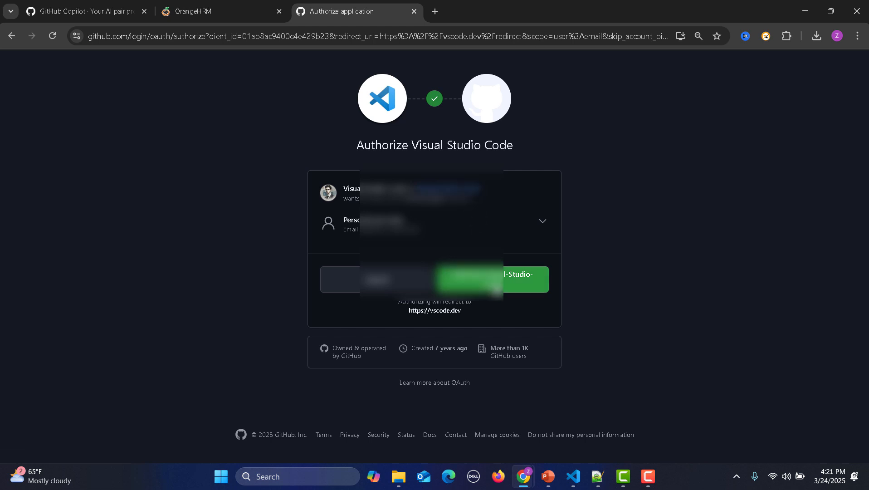
click(468, 278)
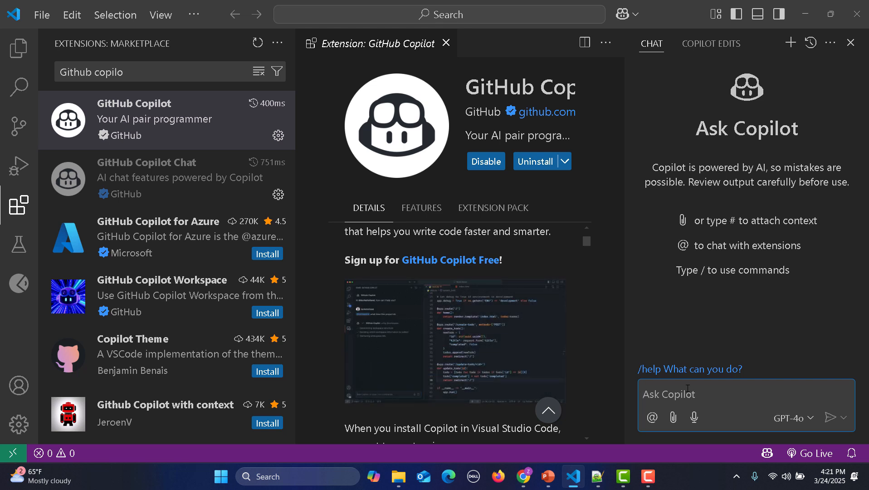
Show the empty Explorer in VS Code, then switch to the prompt notes in Notepad++
click(19, 49)
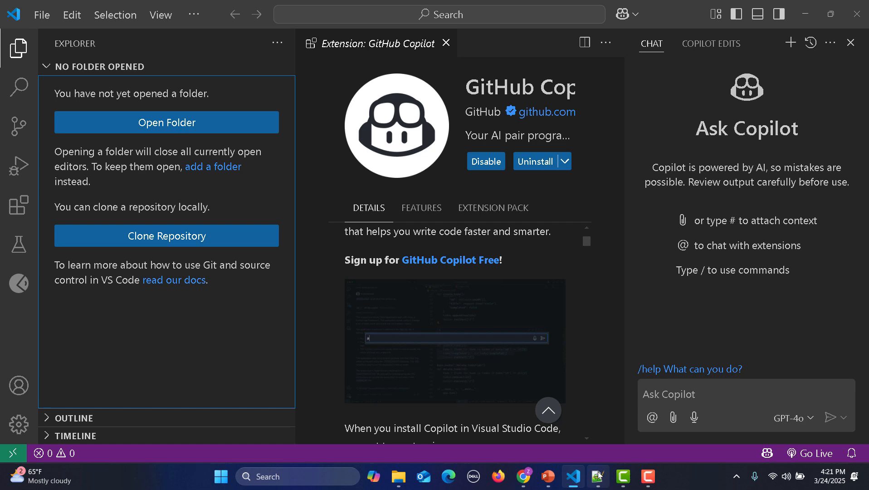
click(598, 476)
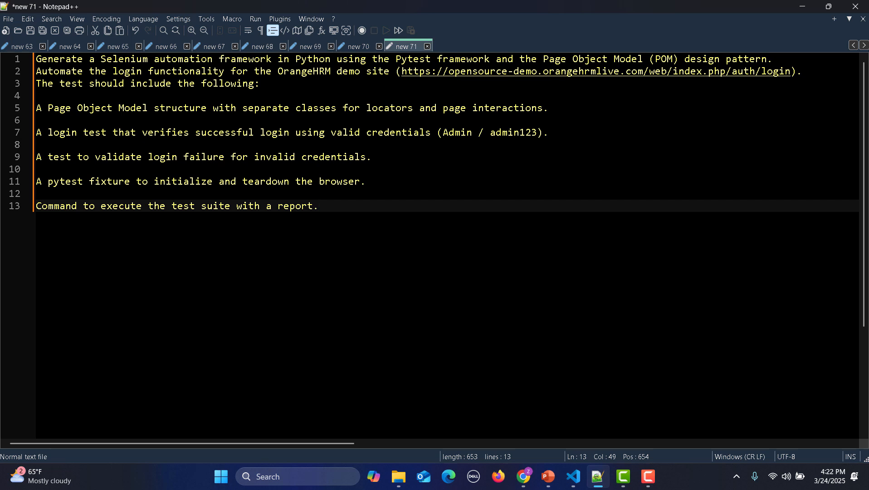
Select and copy the whole 13-line Selenium Pytest POM prompt in Notepad++
click(318, 206)
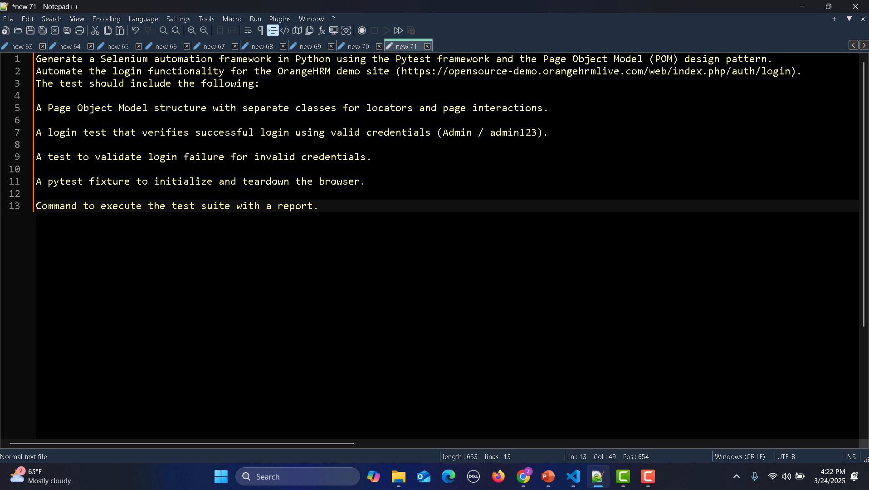
key(ctrl+a)
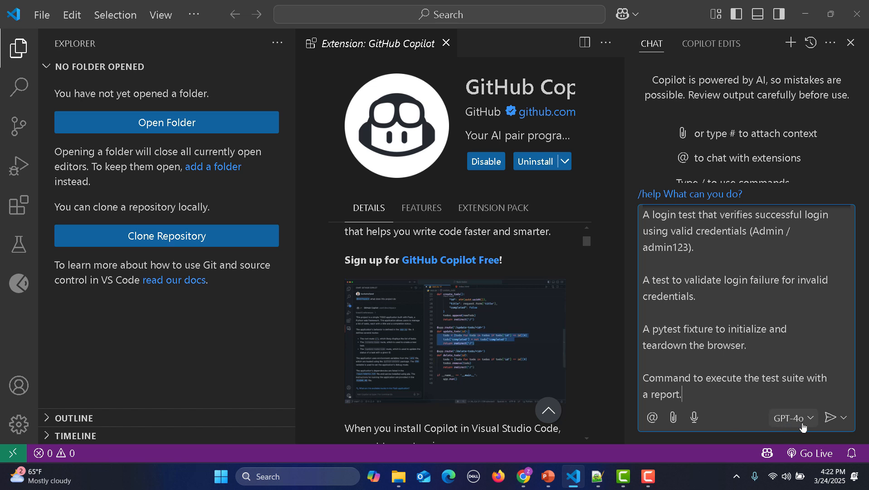
Keep GPT-4o as the chat model and send the framework prompt to Copilot Chat
click(792, 417)
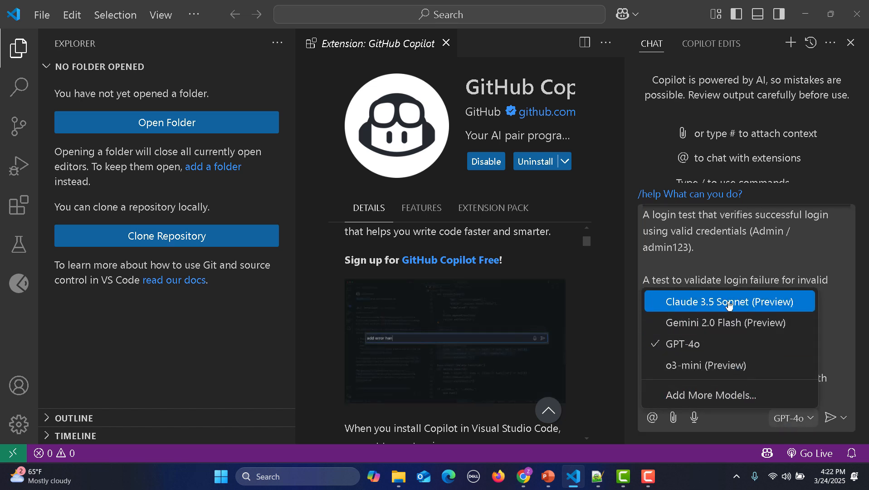
mouse_move(729, 323)
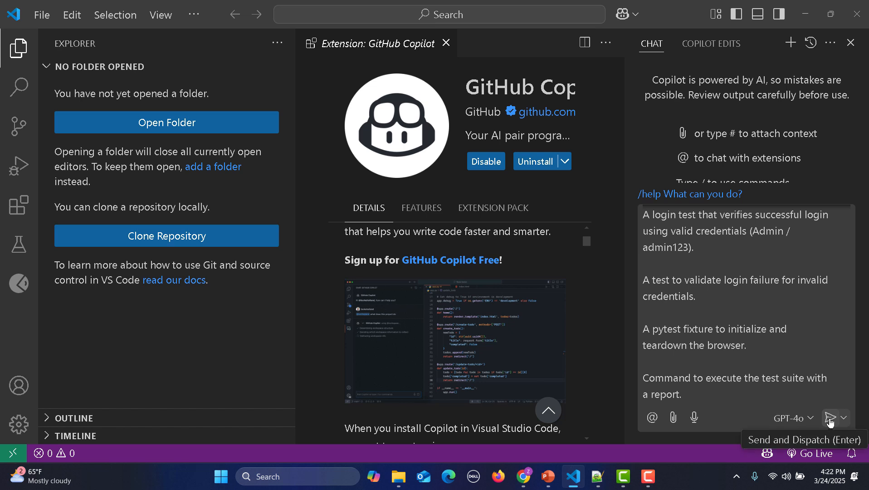
click(829, 418)
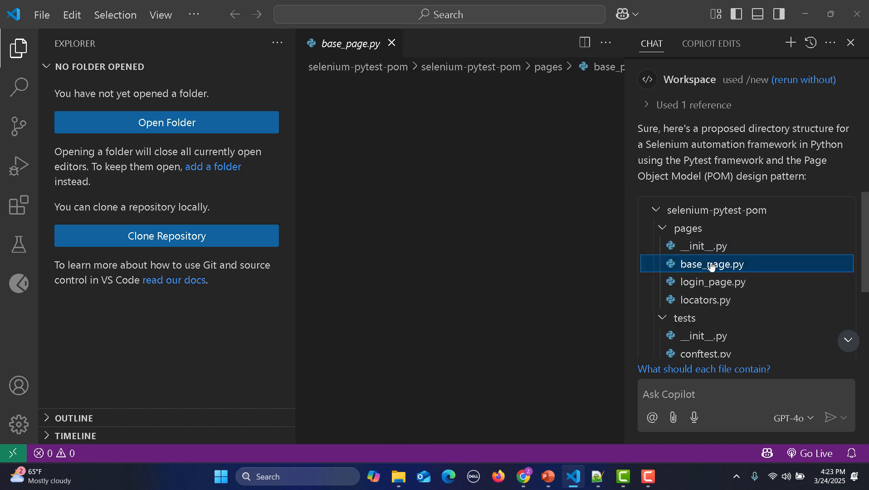
Preview base_page.py, login_page.py, locators.py and test_login.py, then reach the reply's Create Workspace option
click(713, 264)
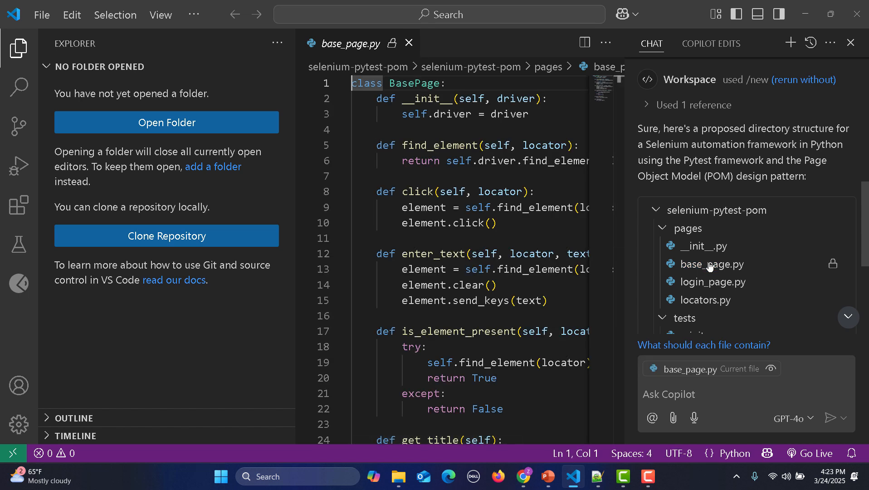
mouse_move(718, 281)
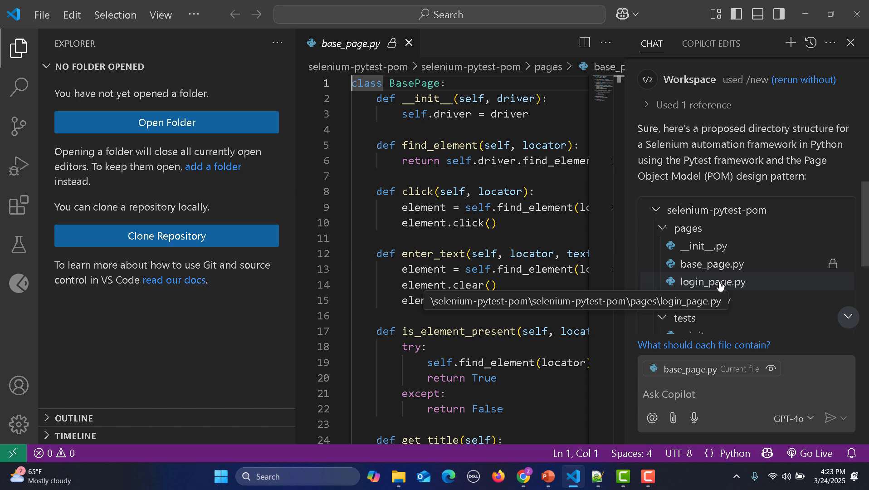
click(711, 281)
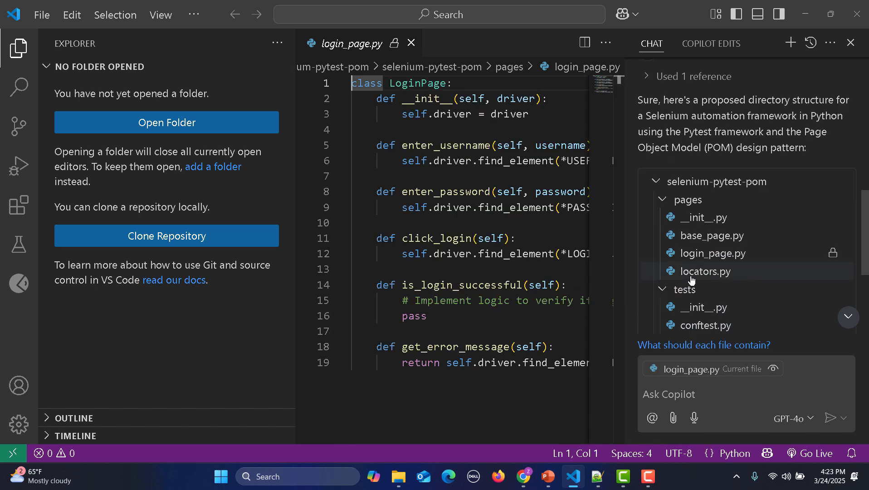
click(705, 271)
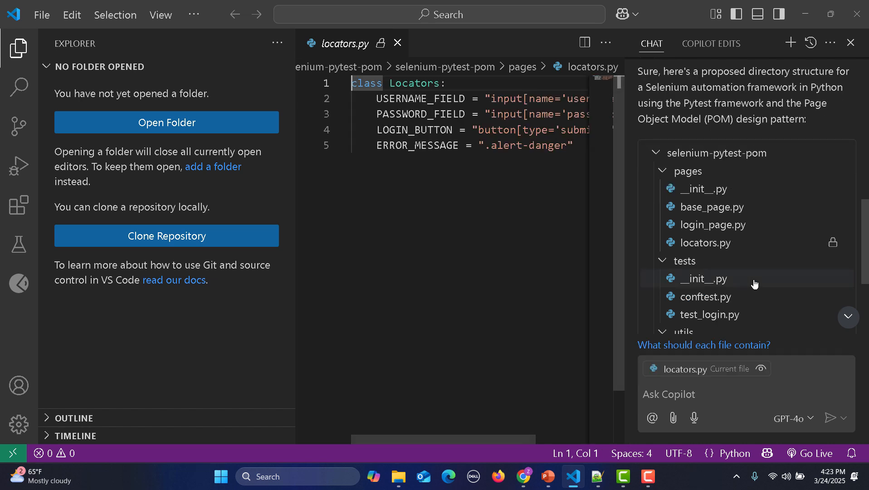
mouse_move(718, 313)
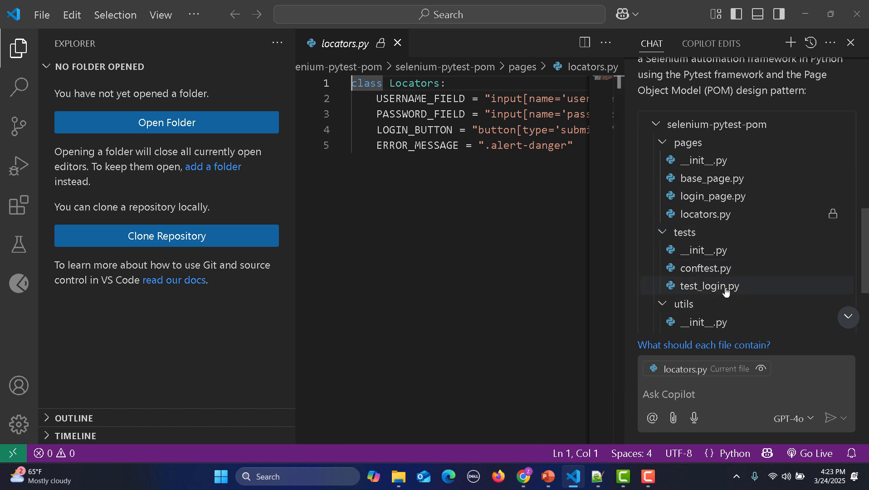
click(708, 285)
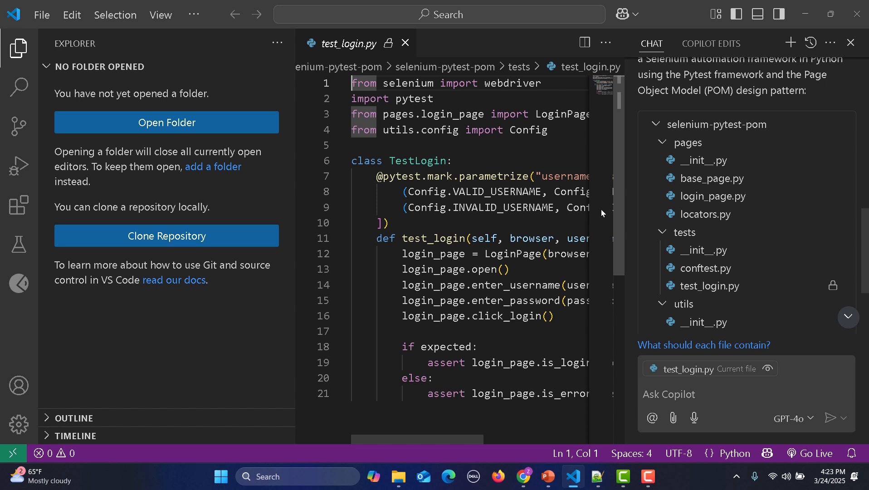
scroll(down, 3)
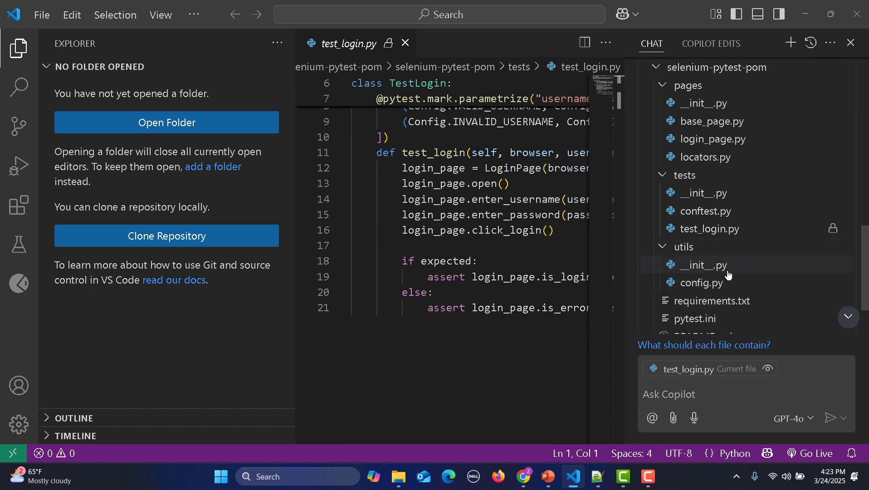
scroll(down, 3)
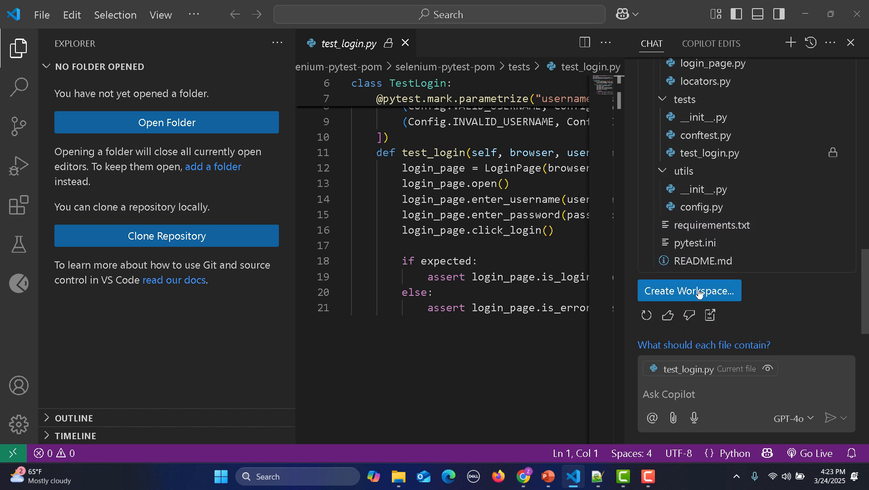
Create the selenium-pytest-pom workspace from Copilot's proposal and open it in the current window
click(689, 290)
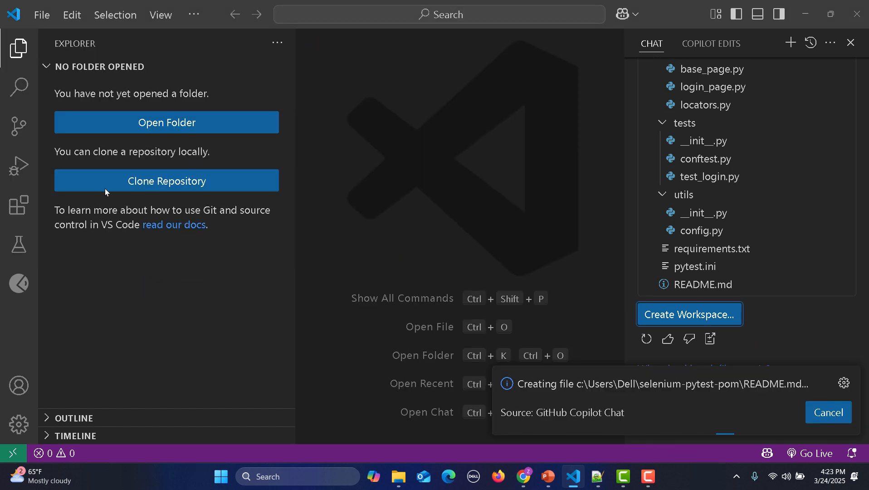
click(19, 48)
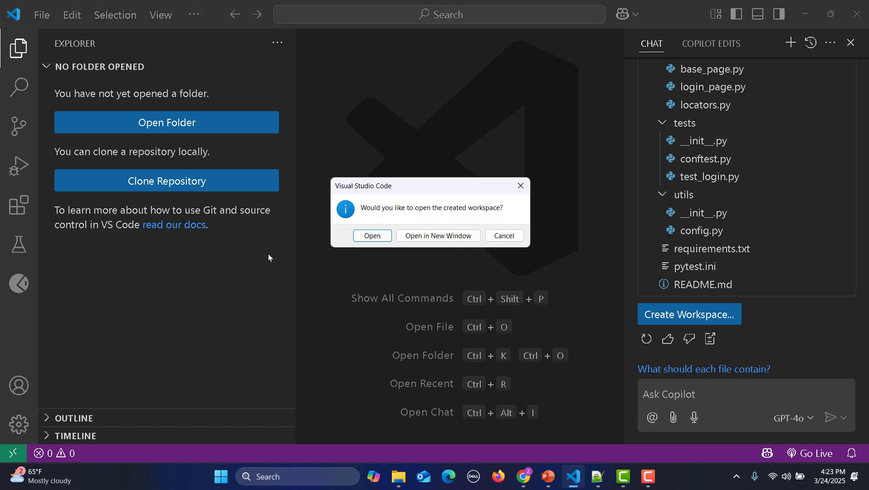
click(372, 235)
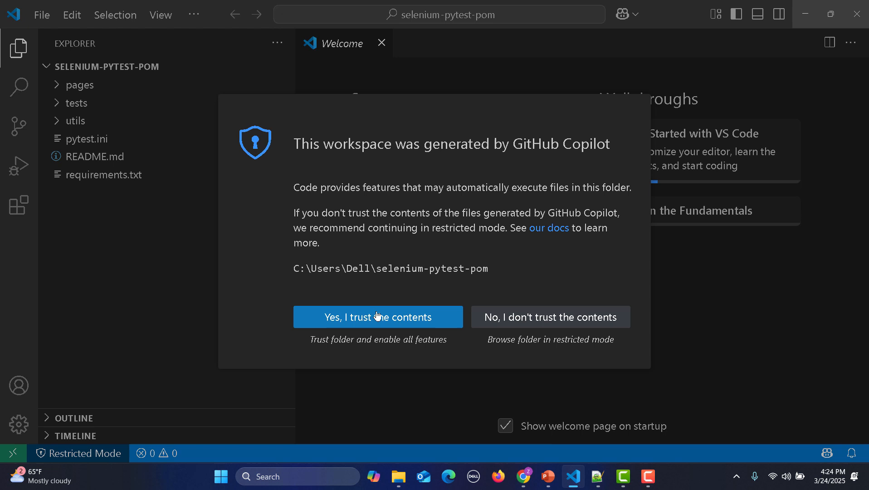
Trust the workspace and review login_page.py, locators.py, conftest.py and the utils folder's config.py
click(377, 317)
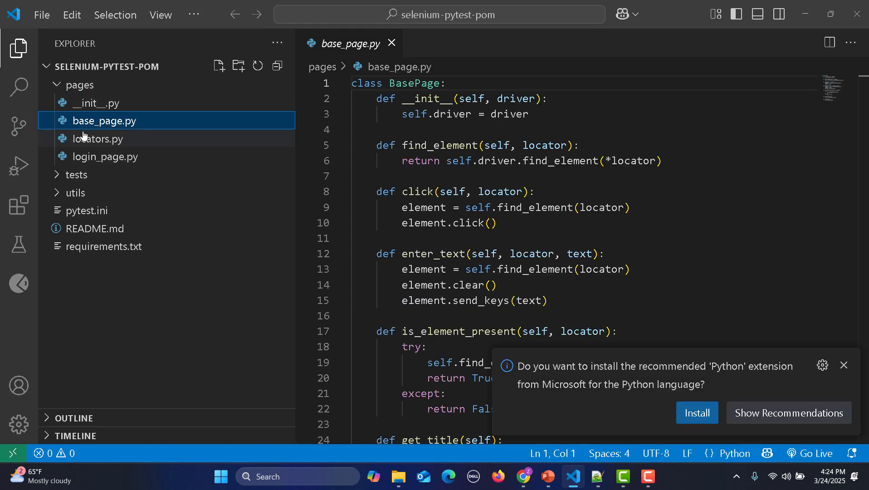
click(105, 155)
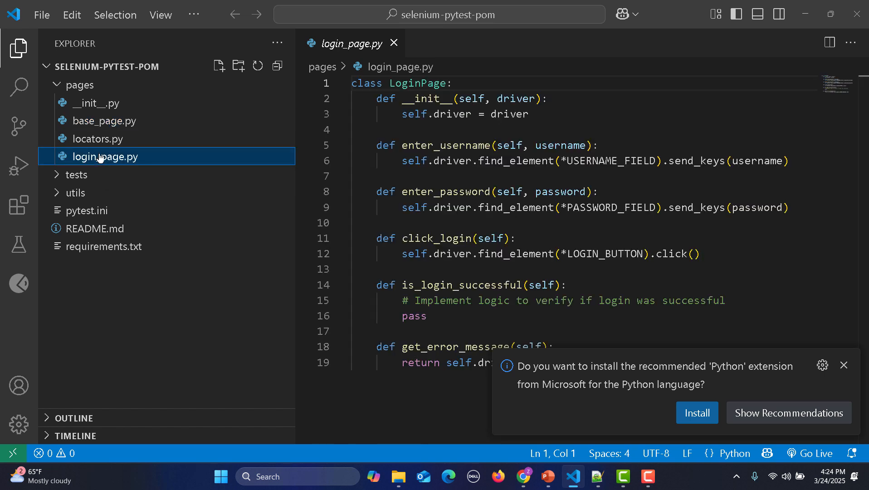
click(99, 139)
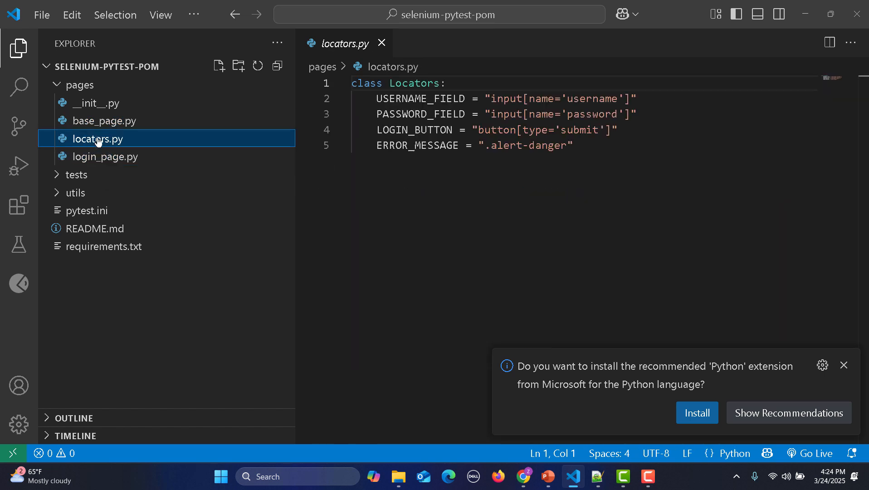
mouse_move(74, 174)
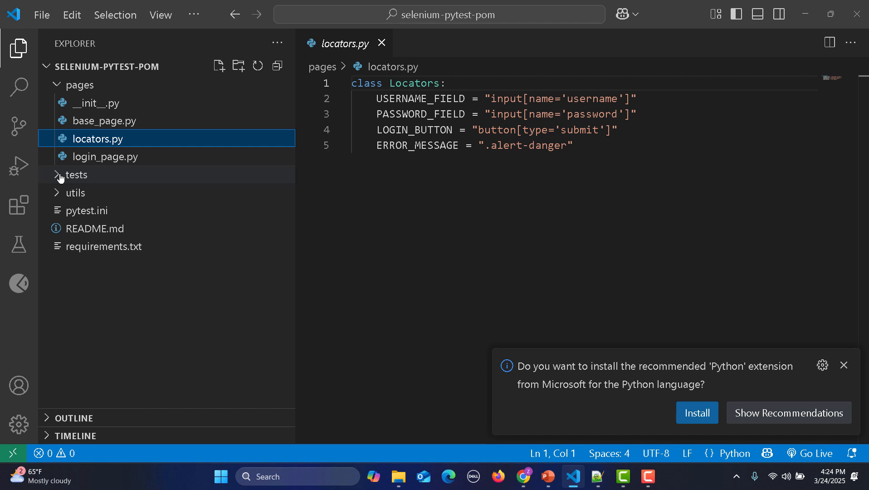
click(75, 174)
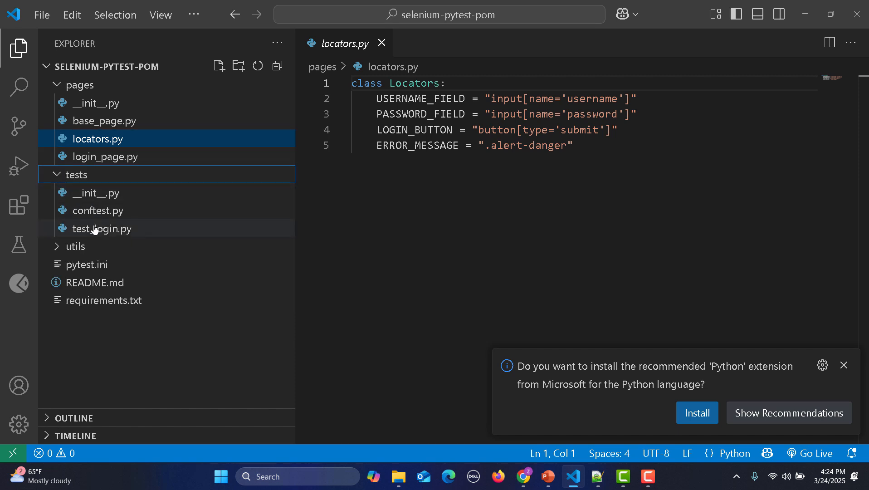
click(103, 229)
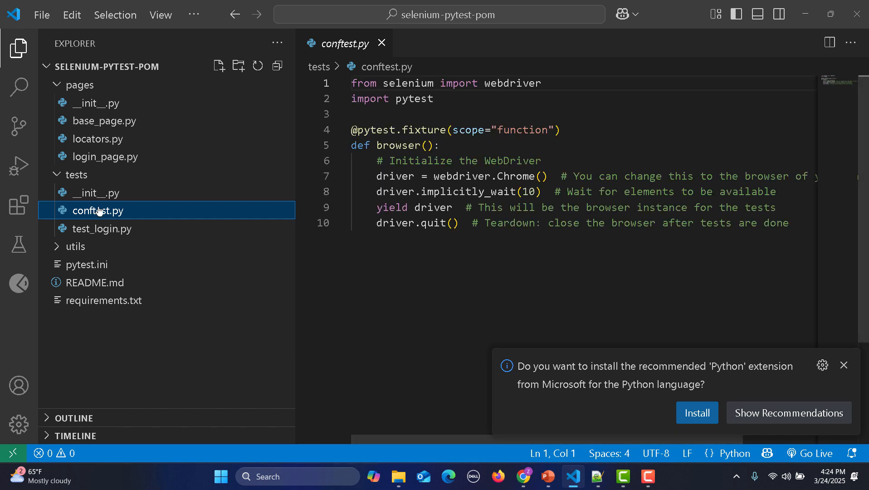
click(99, 192)
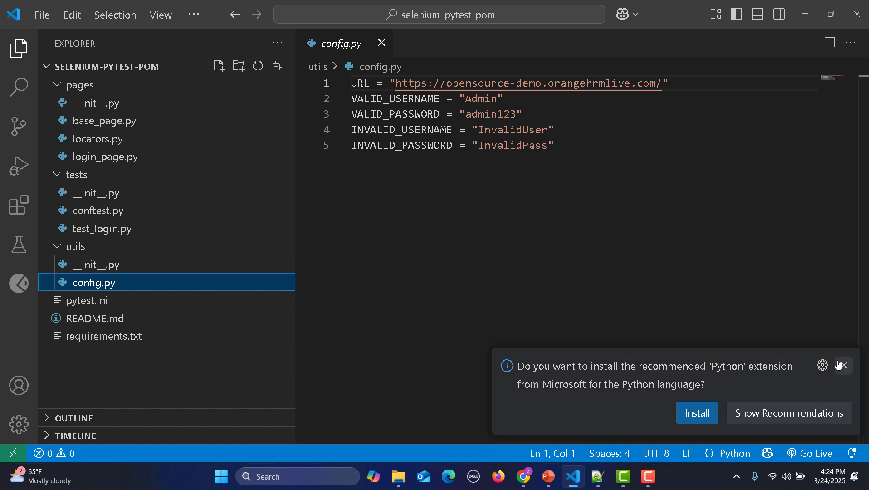
Dismiss the Python extension recommendation and view the Copilot usage summary
click(843, 365)
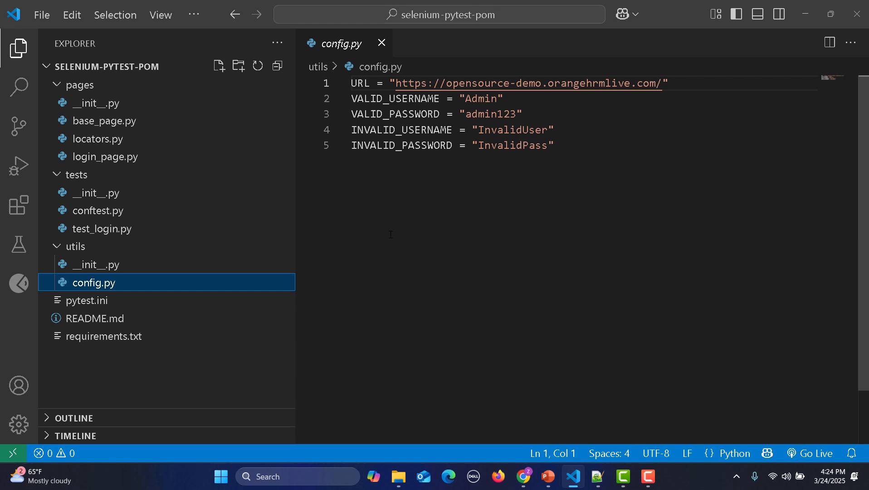
click(767, 453)
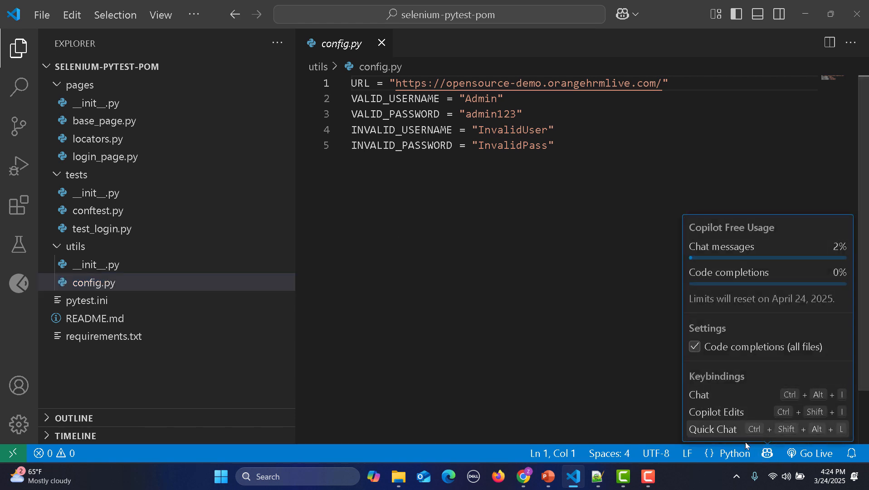
Dismiss the Copilot usage summary and open the project's README.md describing the OrangeHRM framework
click(554, 145)
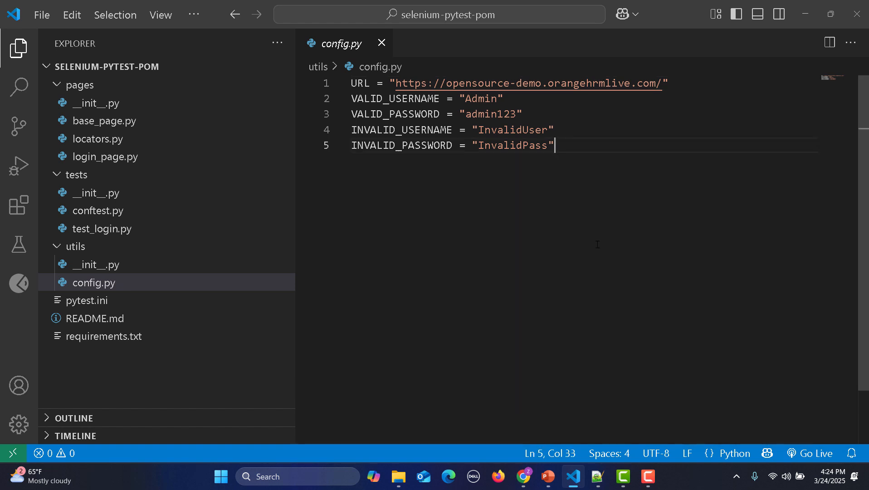
click(767, 453)
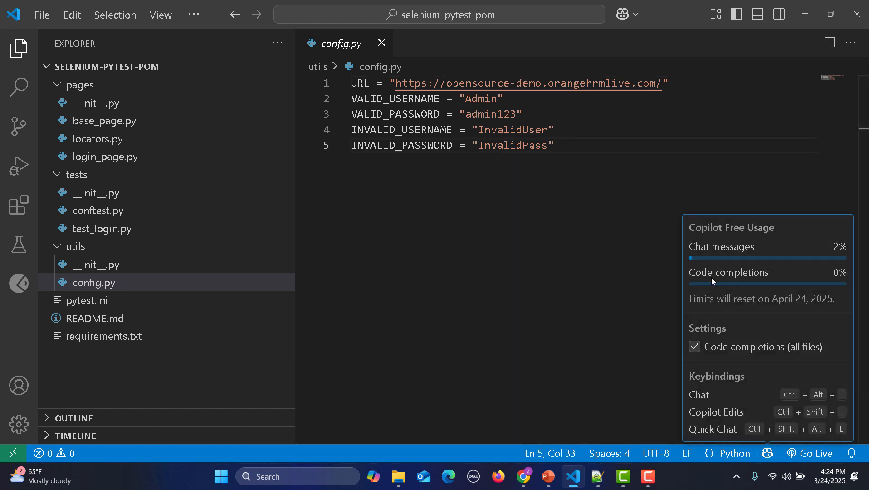
mouse_move(730, 236)
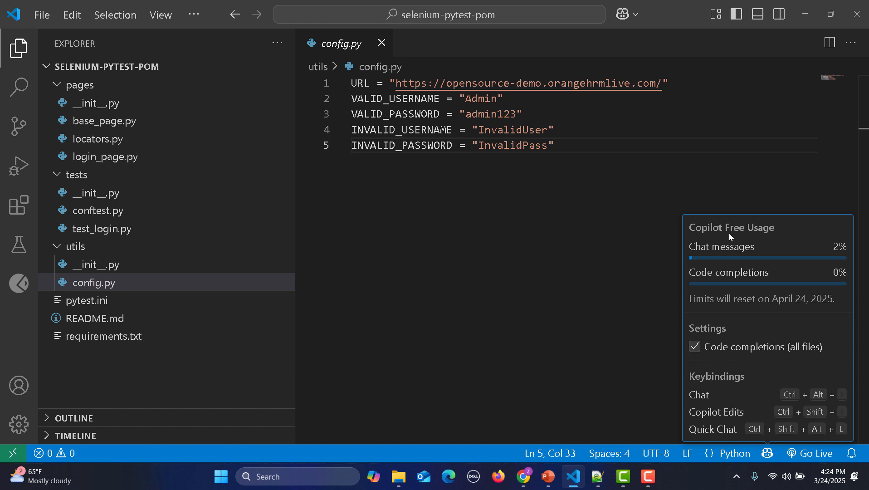
mouse_move(795, 284)
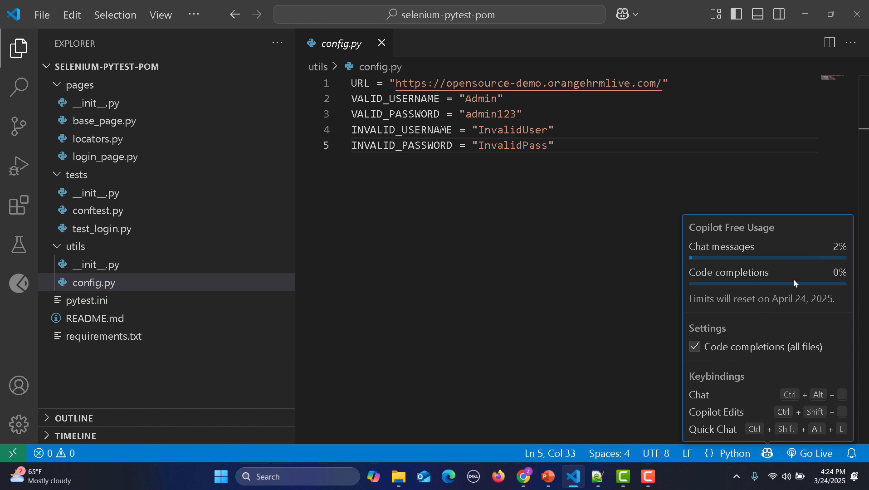
mouse_move(783, 305)
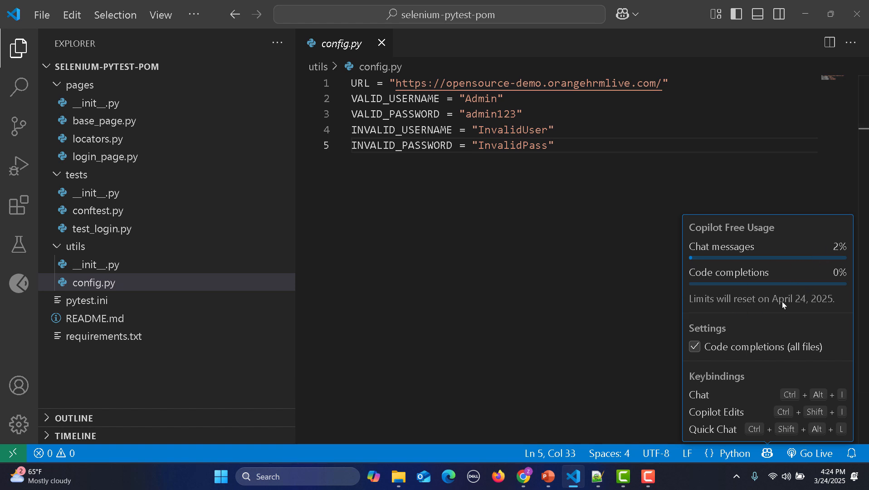
mouse_move(751, 376)
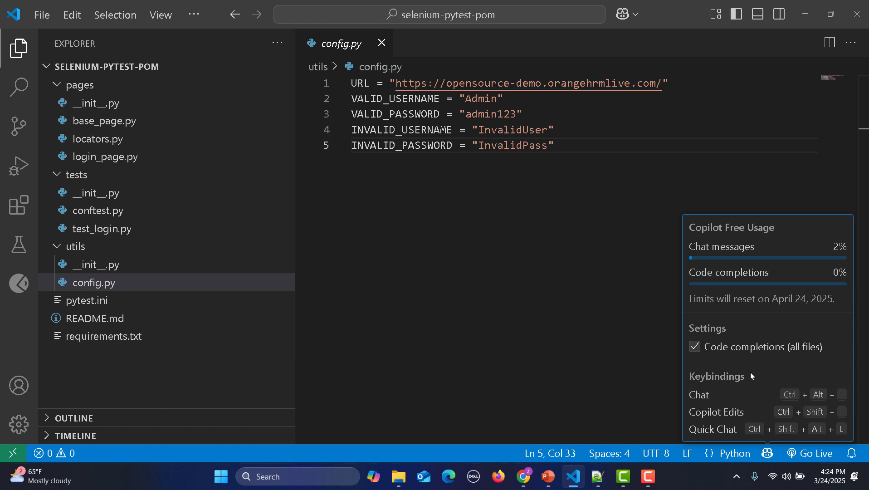
click(528, 310)
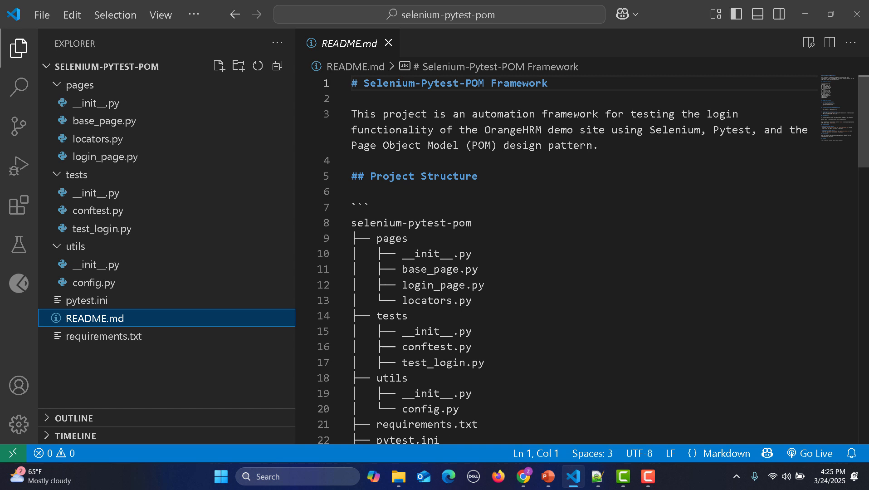
Scroll the README down to its setup steps with the pip install and pytest HTML-report commands
scroll(down, 3)
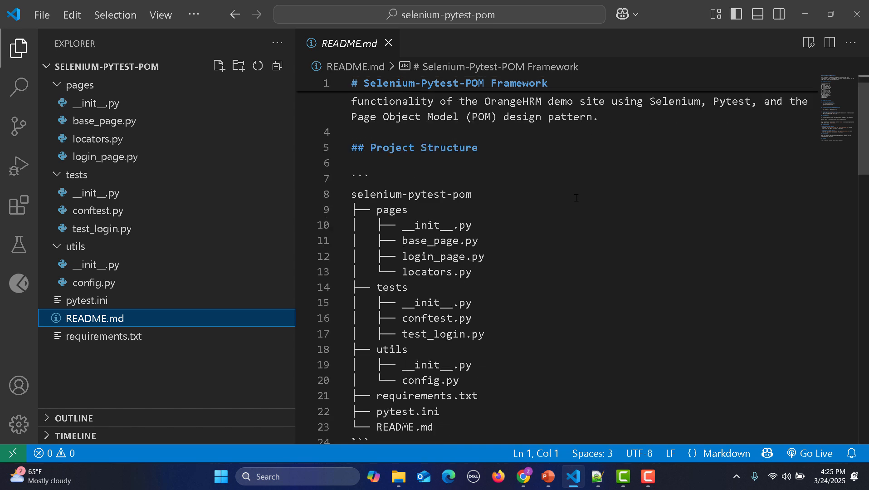
scroll(down, 3)
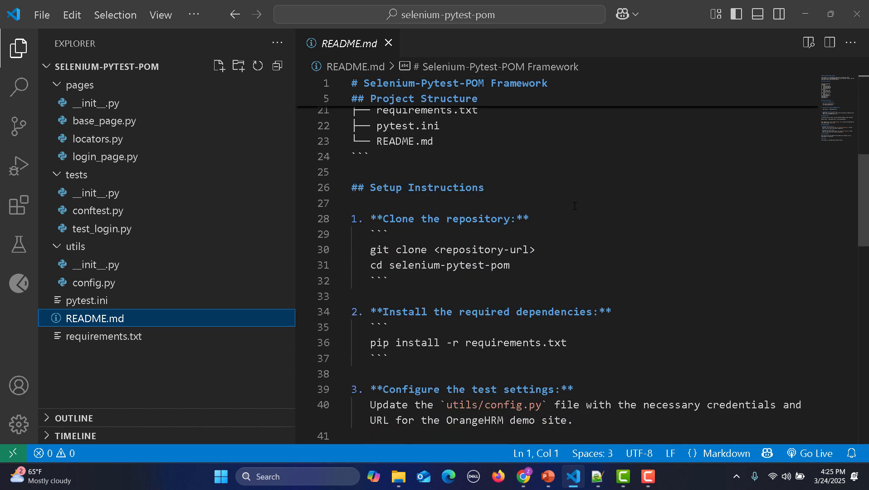
scroll(down, 3)
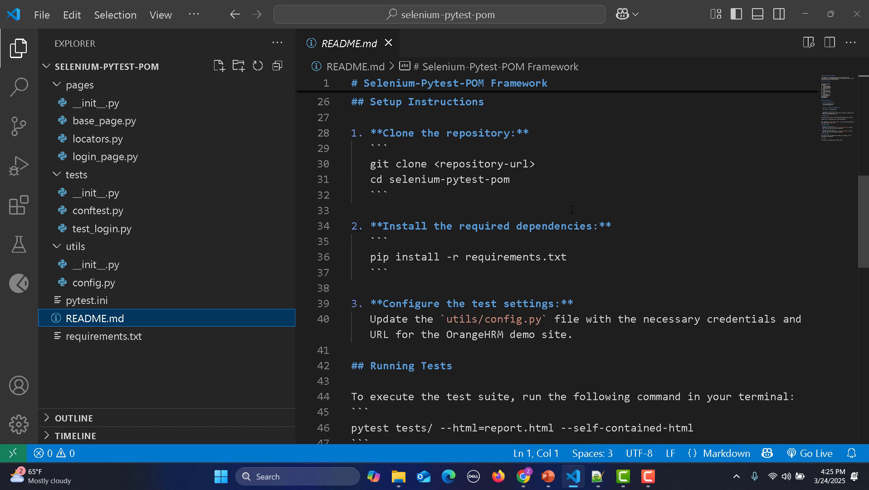
mouse_move(602, 260)
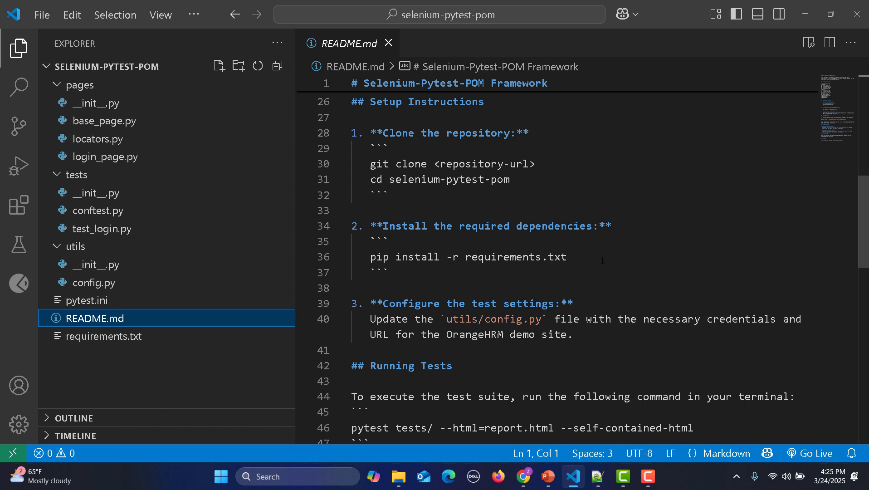
scroll(down, 3)
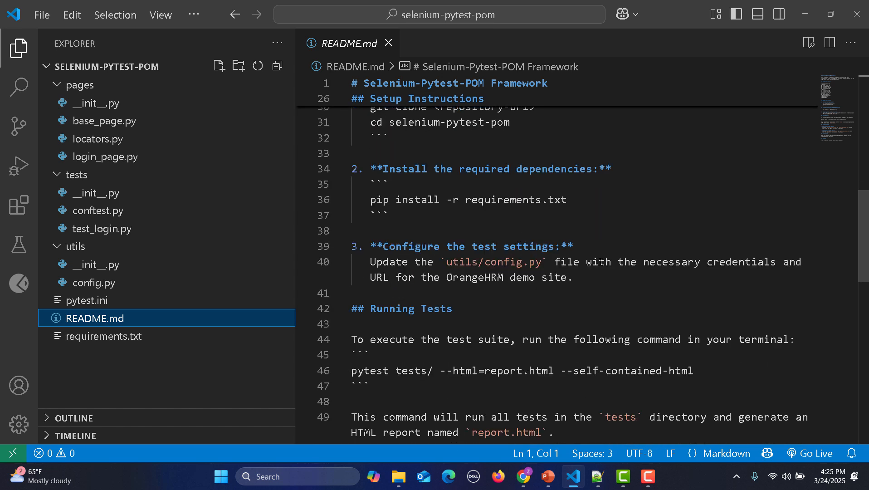
scroll(down, 3)
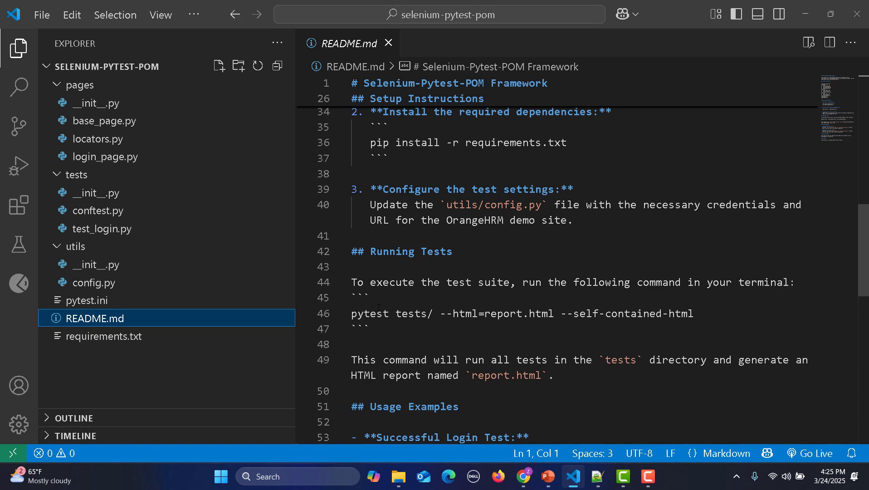
scroll(down, 3)
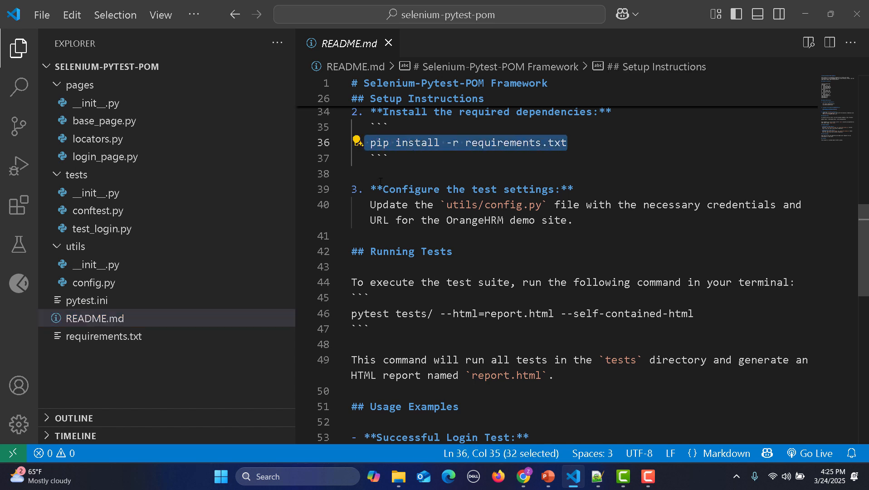
mouse_move(19, 206)
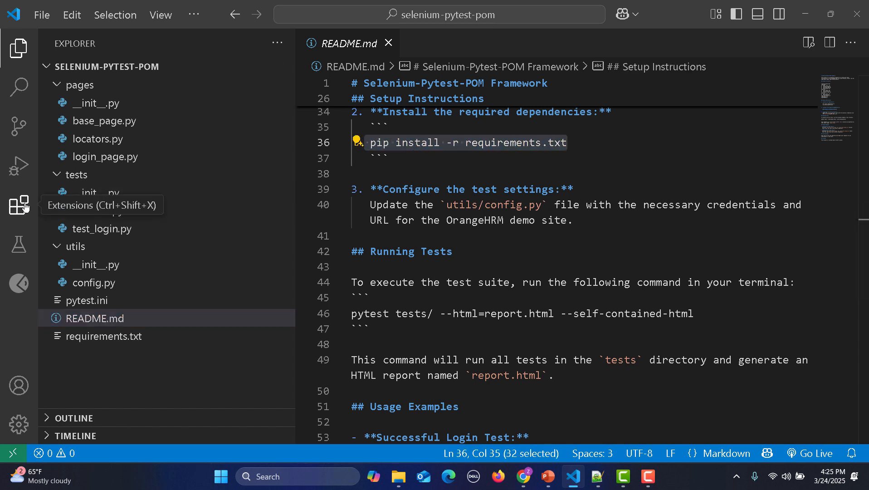
Show the Extensions view and open a new terminal in the project folder
click(18, 206)
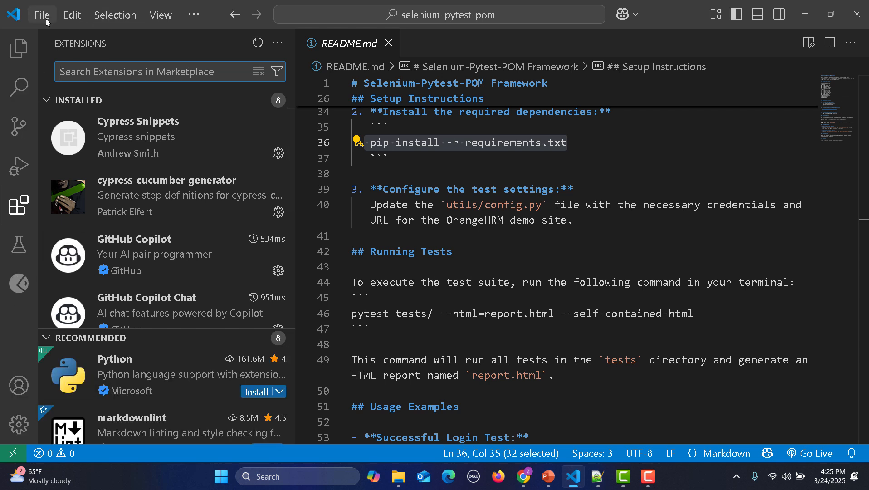
click(160, 15)
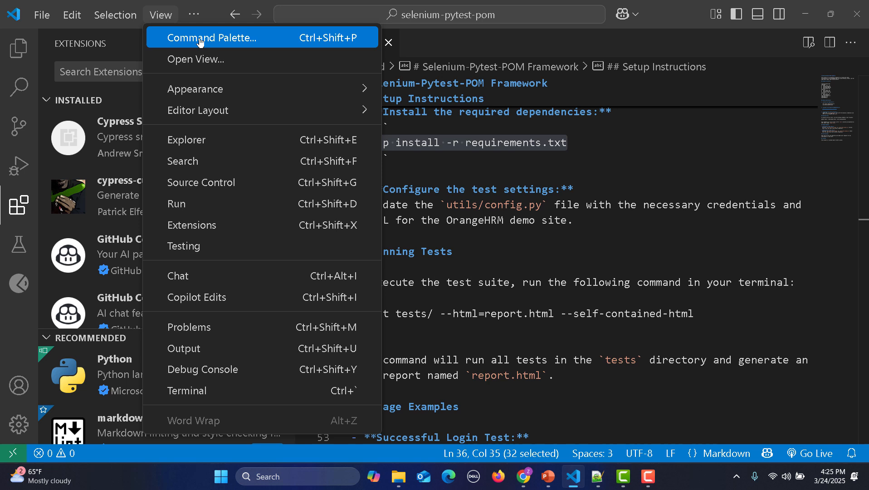
click(193, 14)
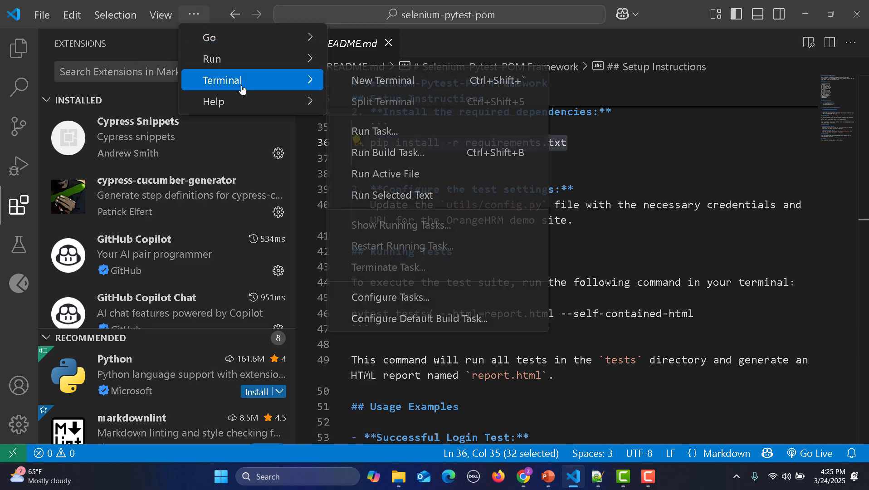
click(383, 80)
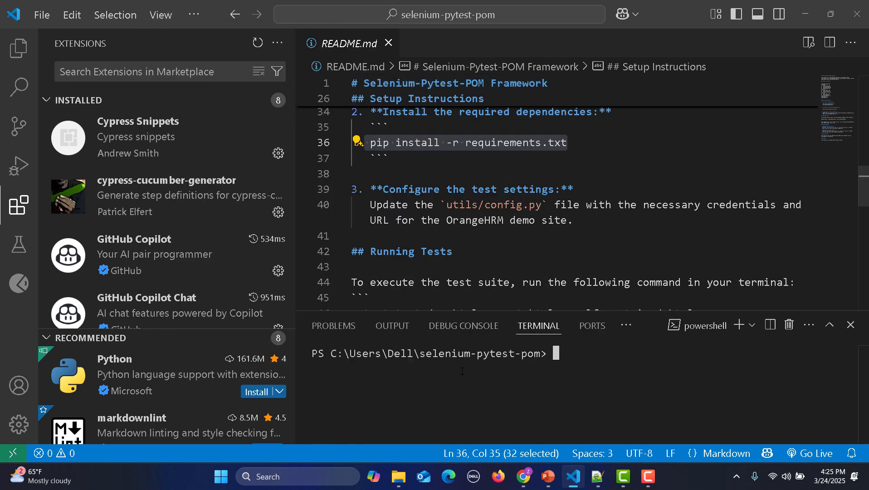
Run 'pip install -r requirements.txt', which reports every package already satisfied
text(pip install -r requirements.txt)
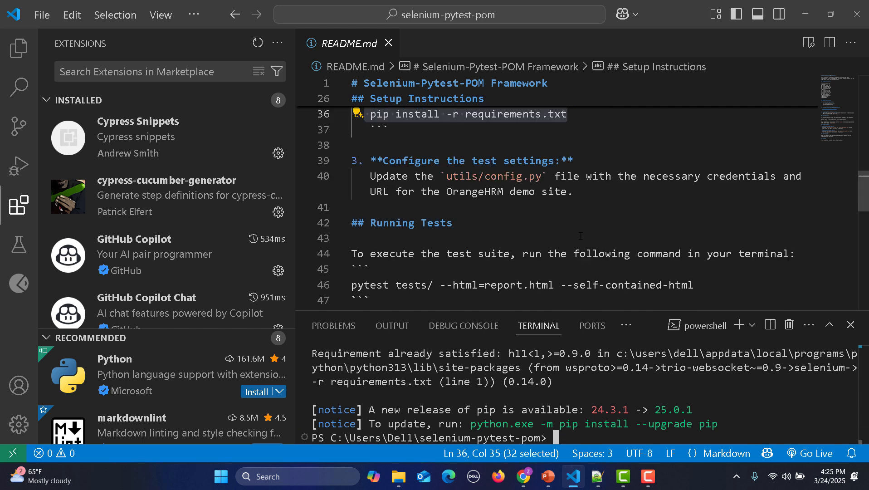
scroll(down, 3)
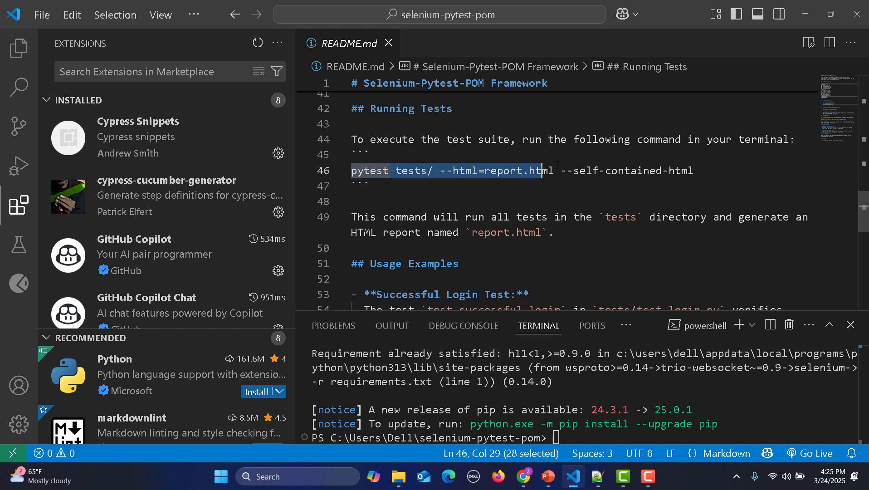
Run 'pytest tests/ --html=report.html --self-contained-html' from the README, which fails importing Config, then return to the Explorer
drag(536, 171, 692, 171)
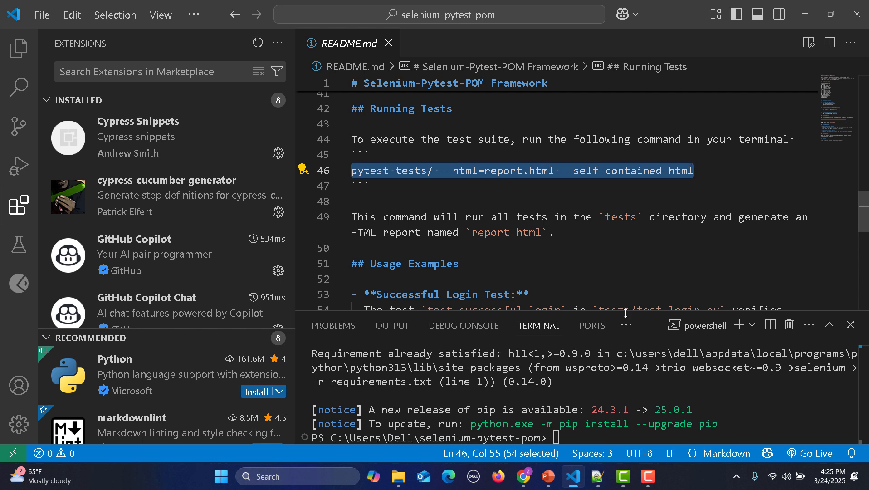
text(pytest tests/ --html=report.html --self-contained-html)
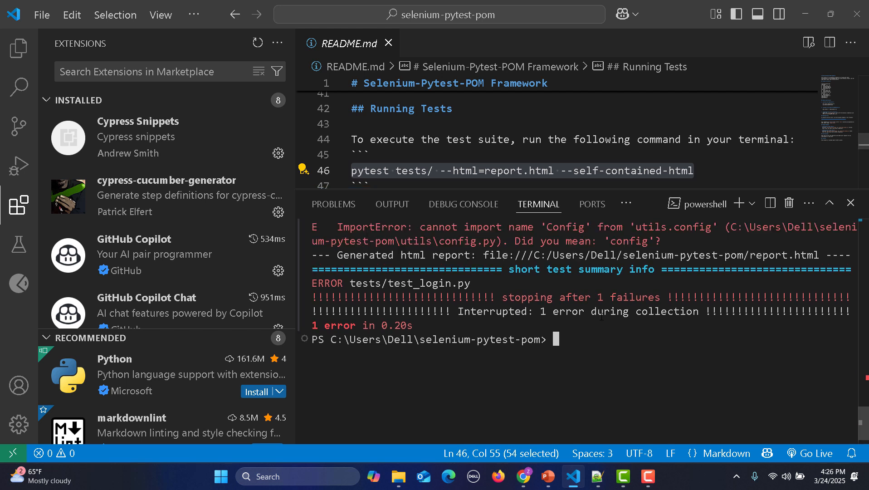
scroll(down, 3)
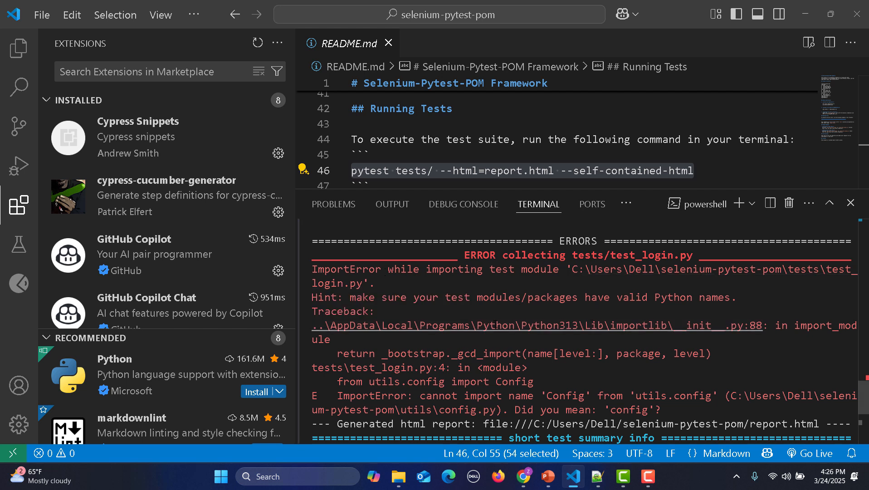
mouse_move(690, 313)
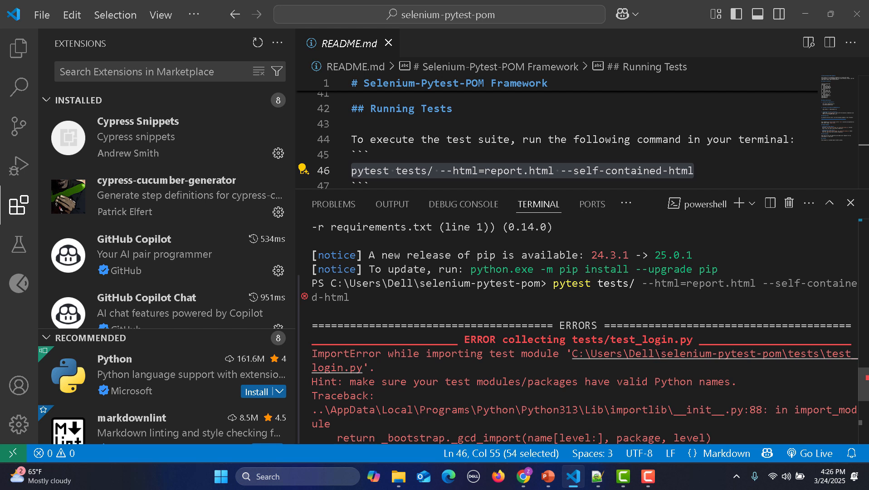
mouse_move(638, 338)
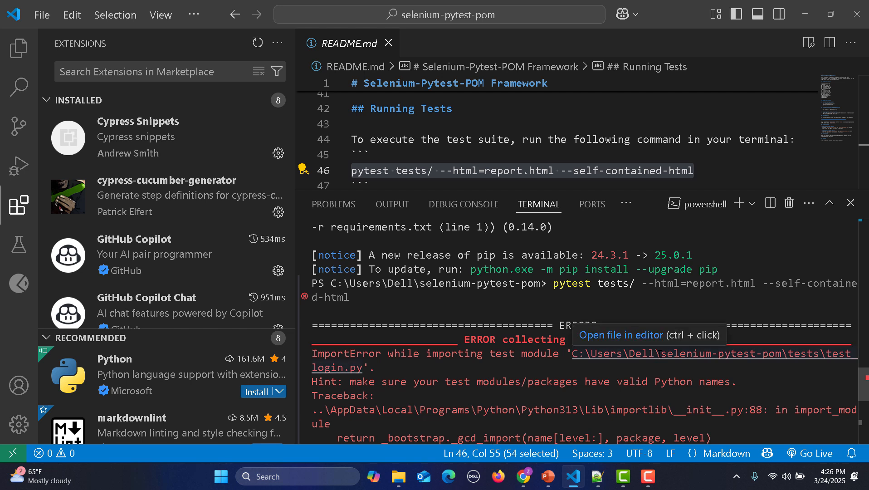
mouse_move(18, 166)
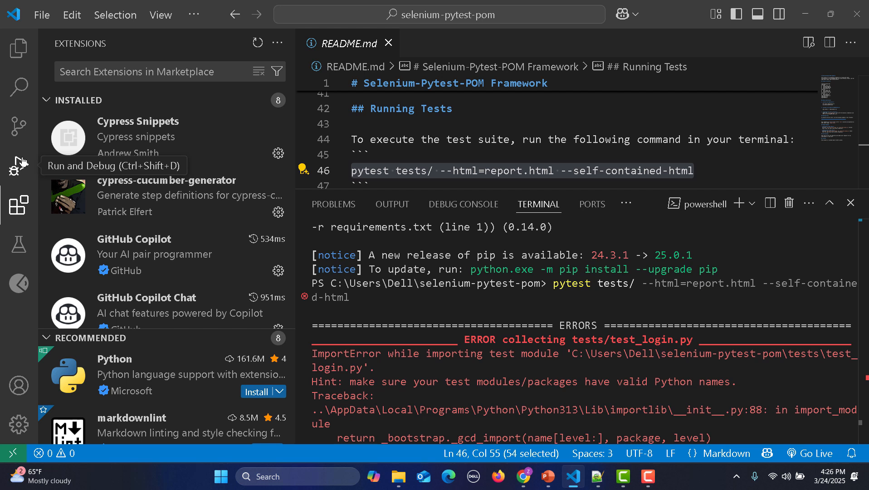
mouse_move(19, 51)
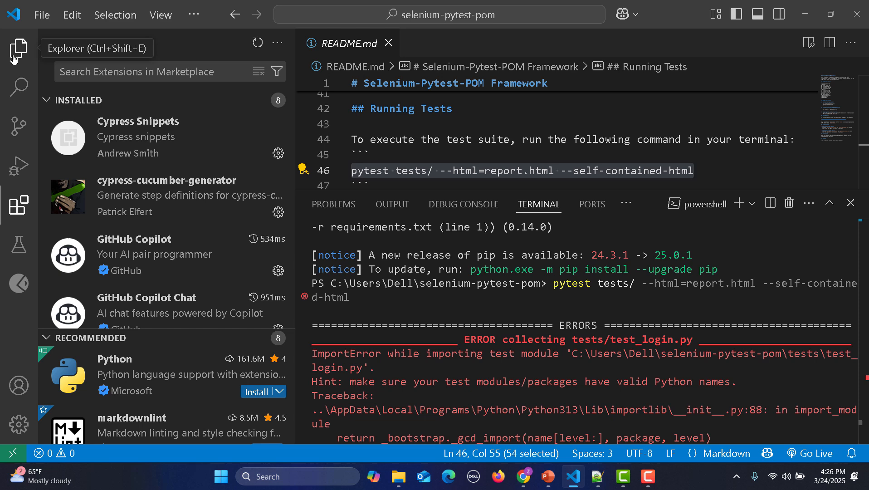
click(19, 49)
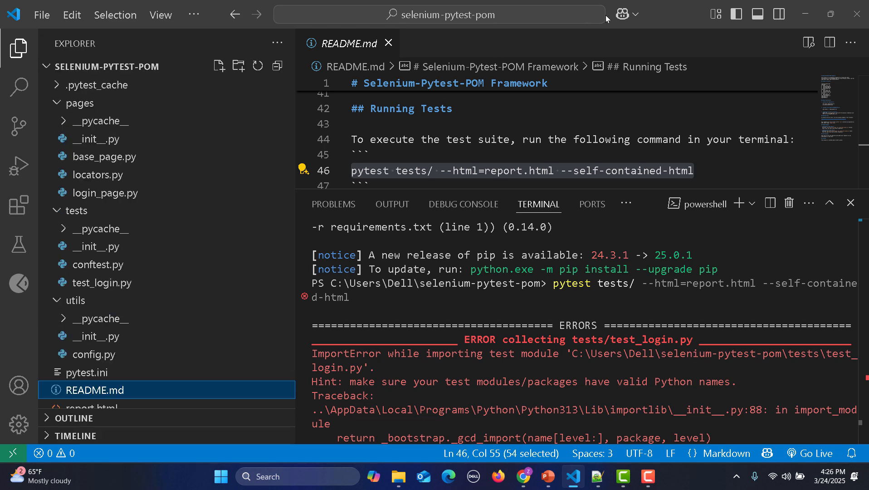
Ask Copilot Chat 'How to run this project'
click(622, 15)
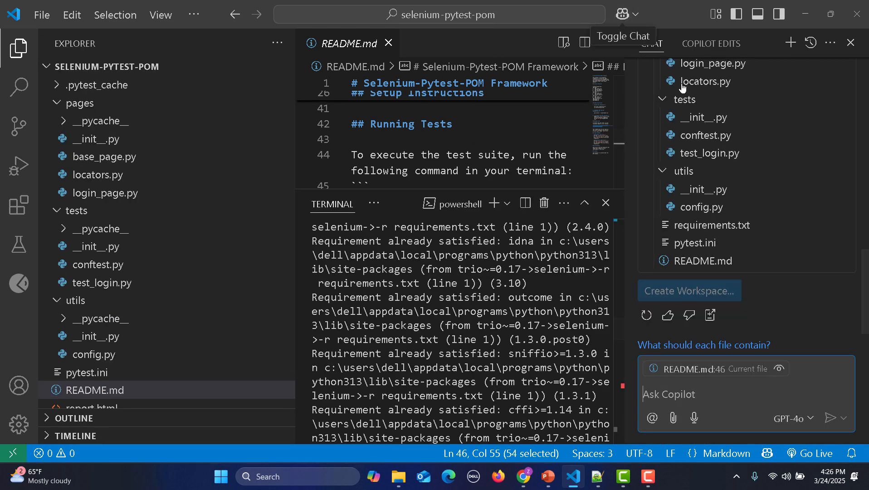
scroll(down, 3)
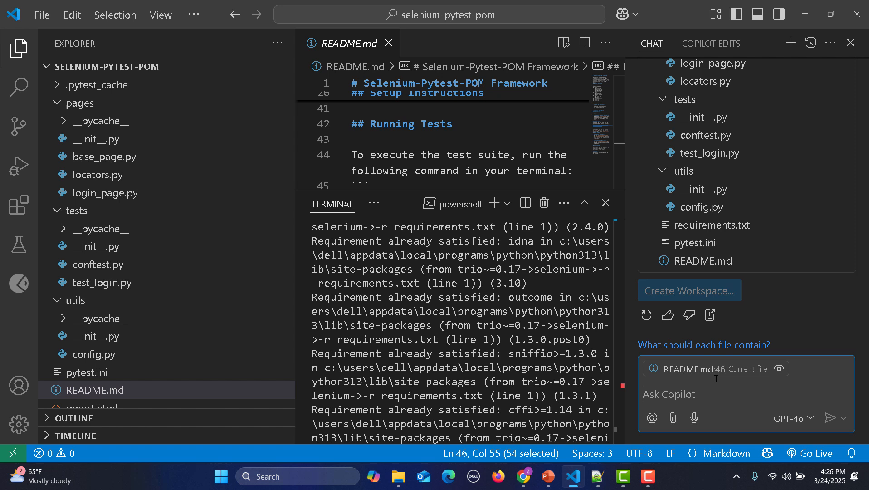
text(H)
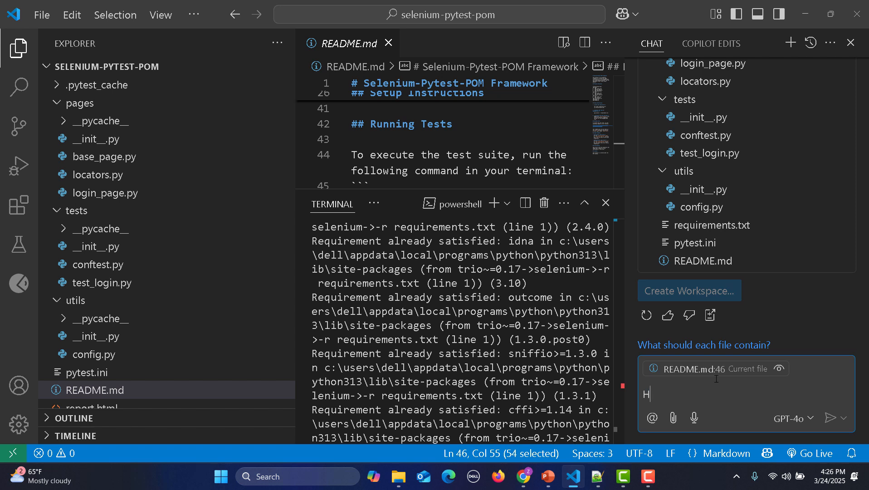
text(ow to run)
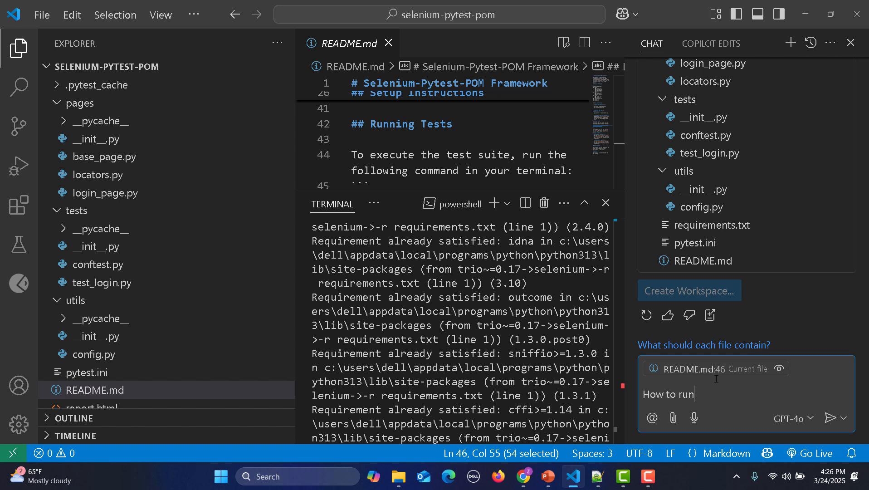
text(this proje)
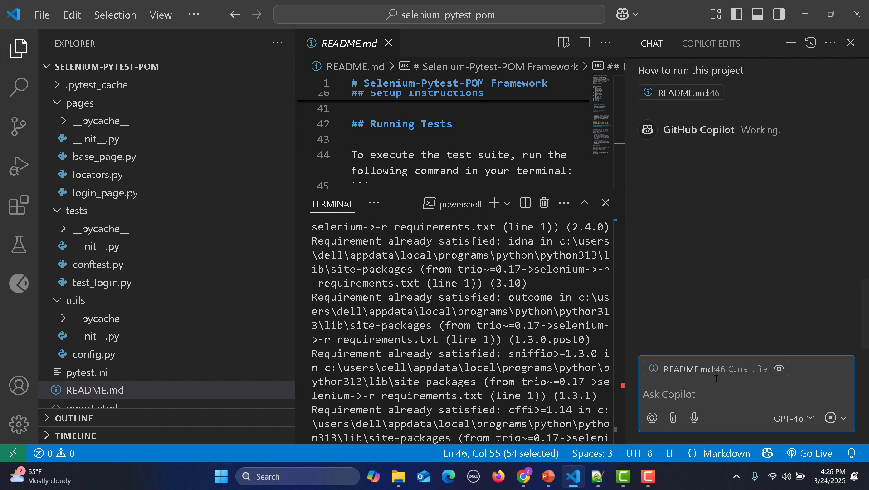
mouse_move(701, 154)
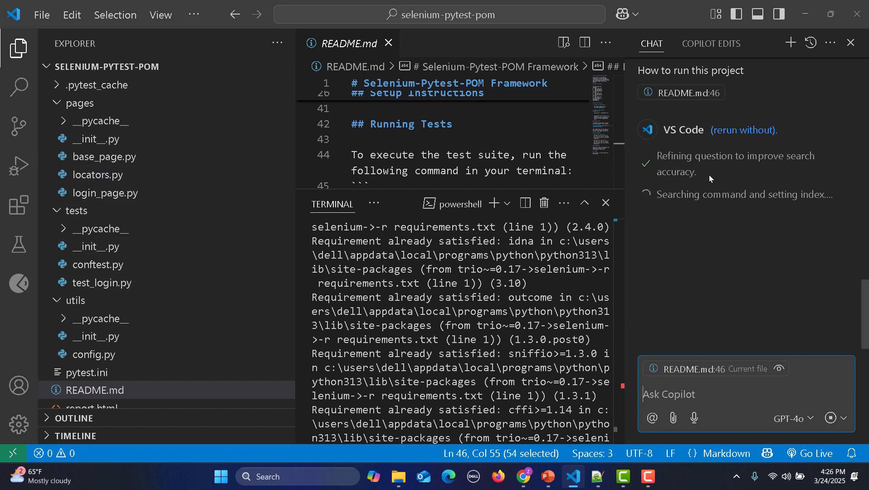
mouse_move(711, 201)
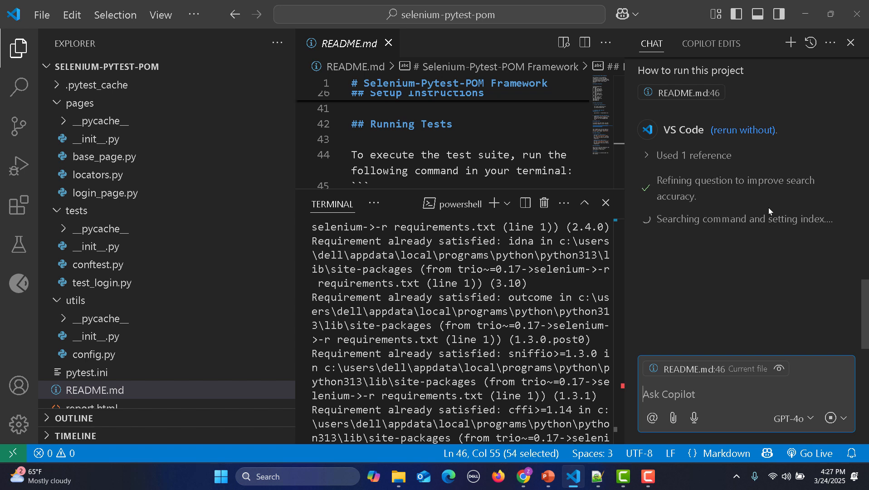
mouse_move(752, 226)
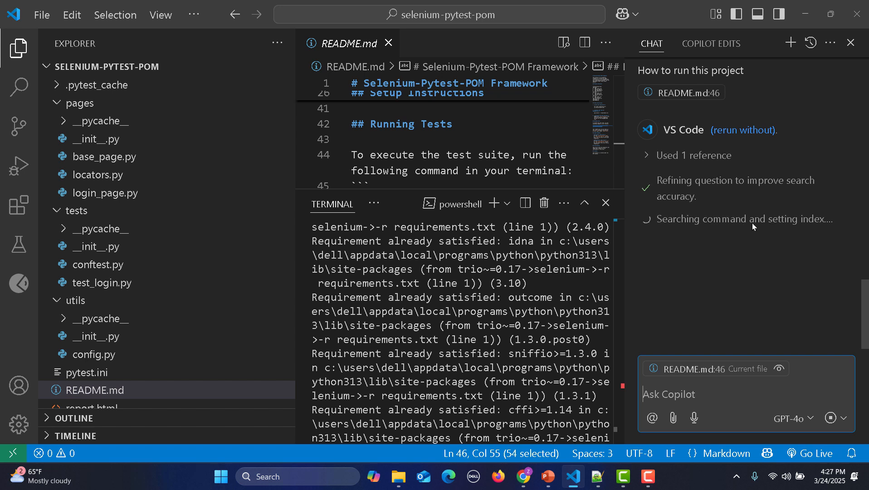
Read Copilot's reply listing clone, install, config and pytest HTML-report steps
click(695, 155)
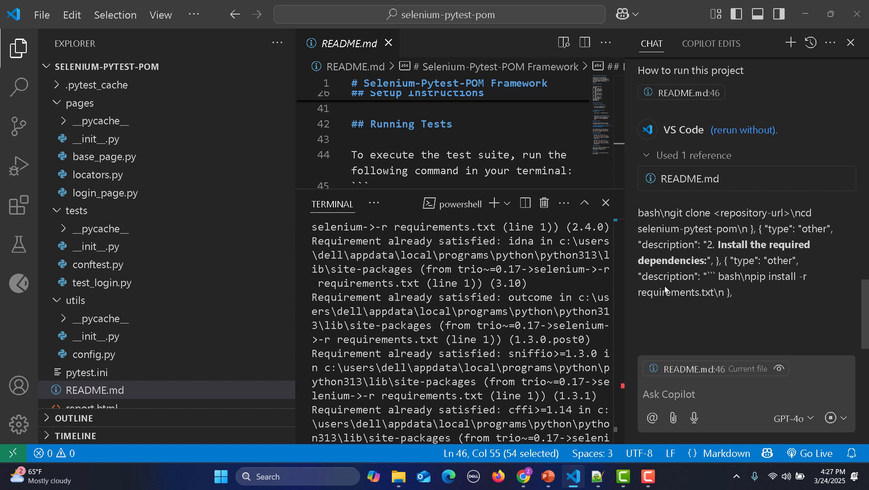
scroll(down, 3)
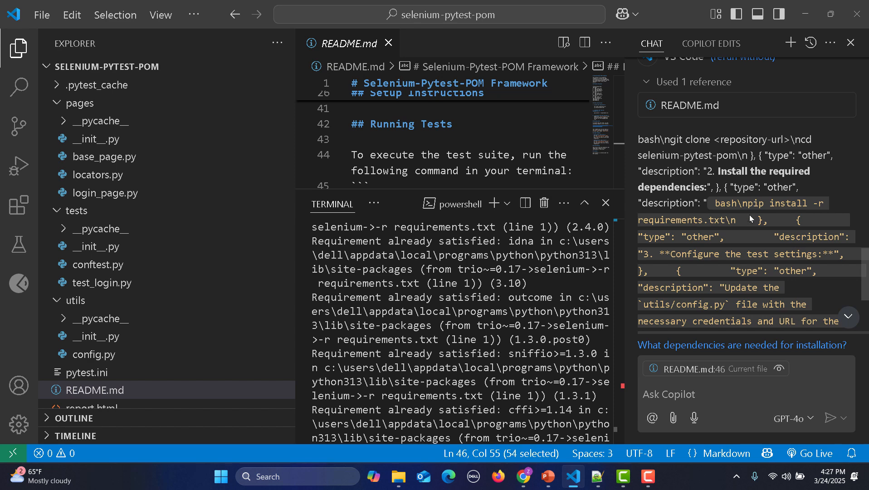
scroll(down, 3)
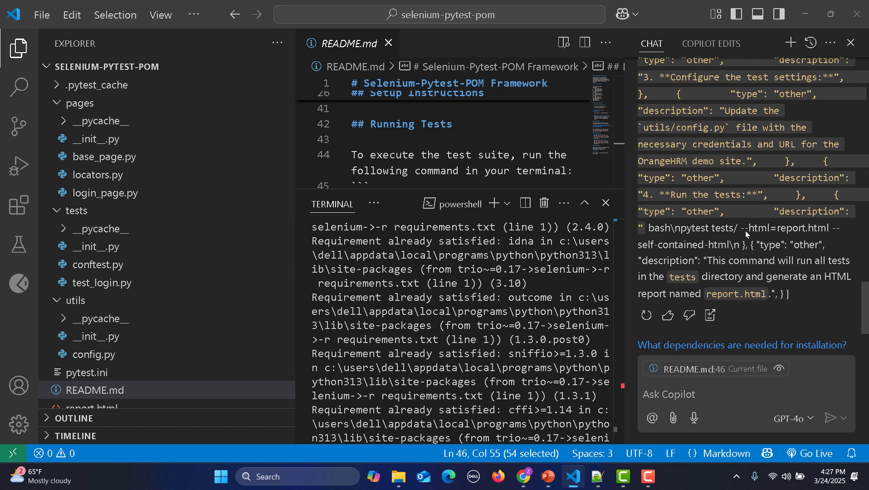
mouse_move(737, 267)
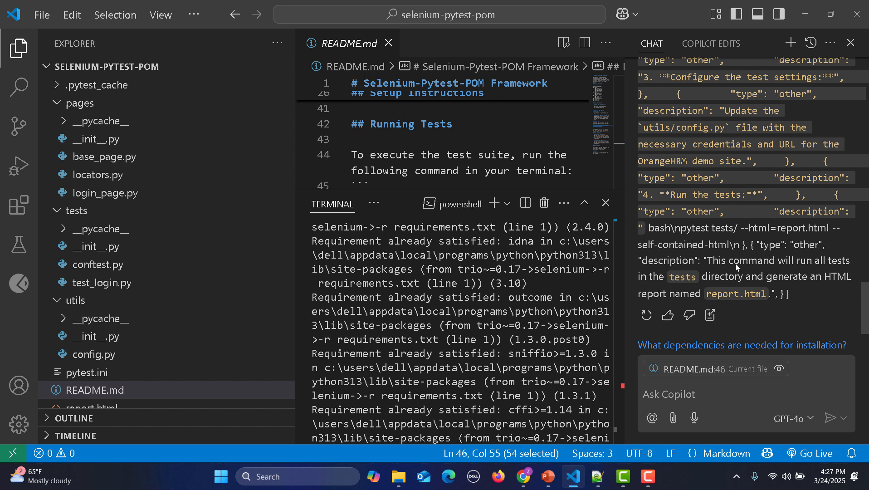